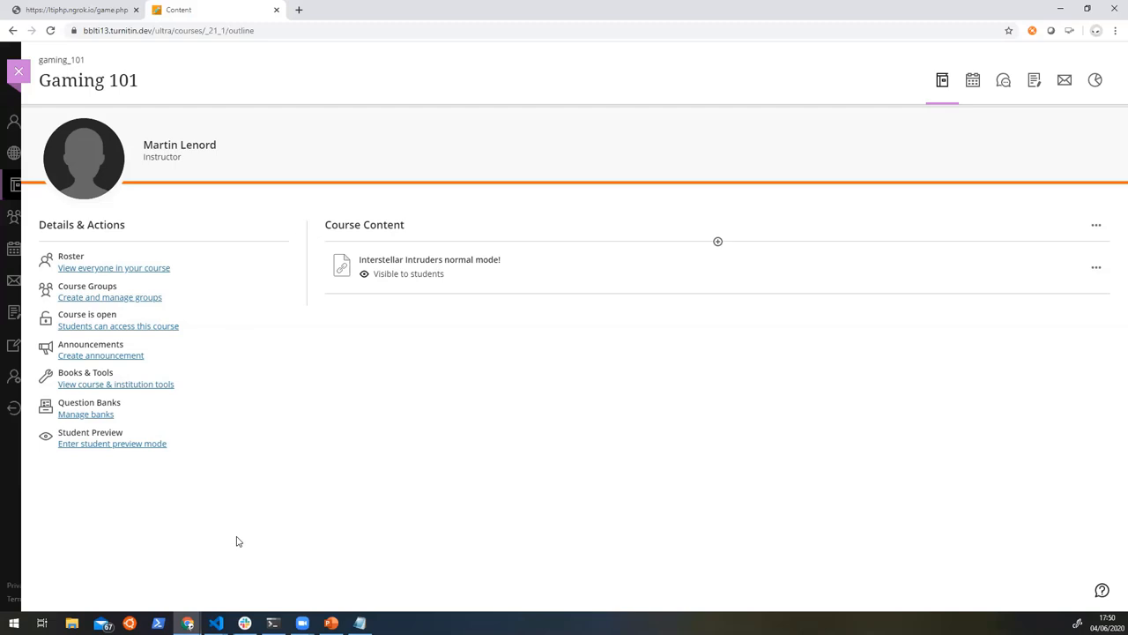
pyautogui.moveTo(215, 624)
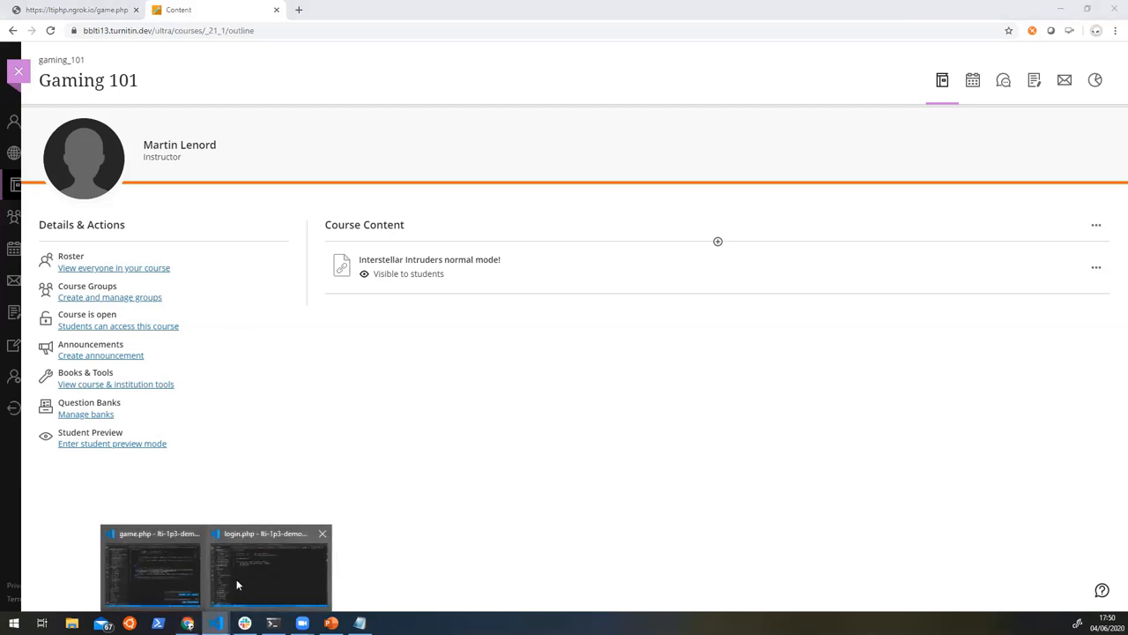
# - Bring the login.php LTI login redirect code back up in the editor
pyautogui.click(266, 568)
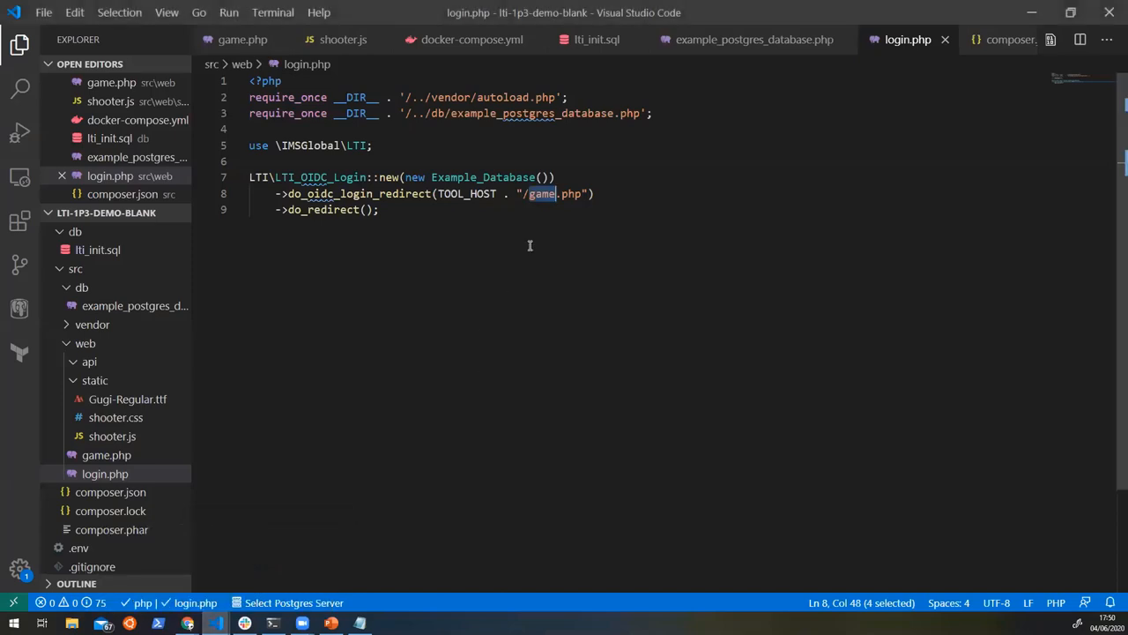
pyautogui.moveTo(479, 219)
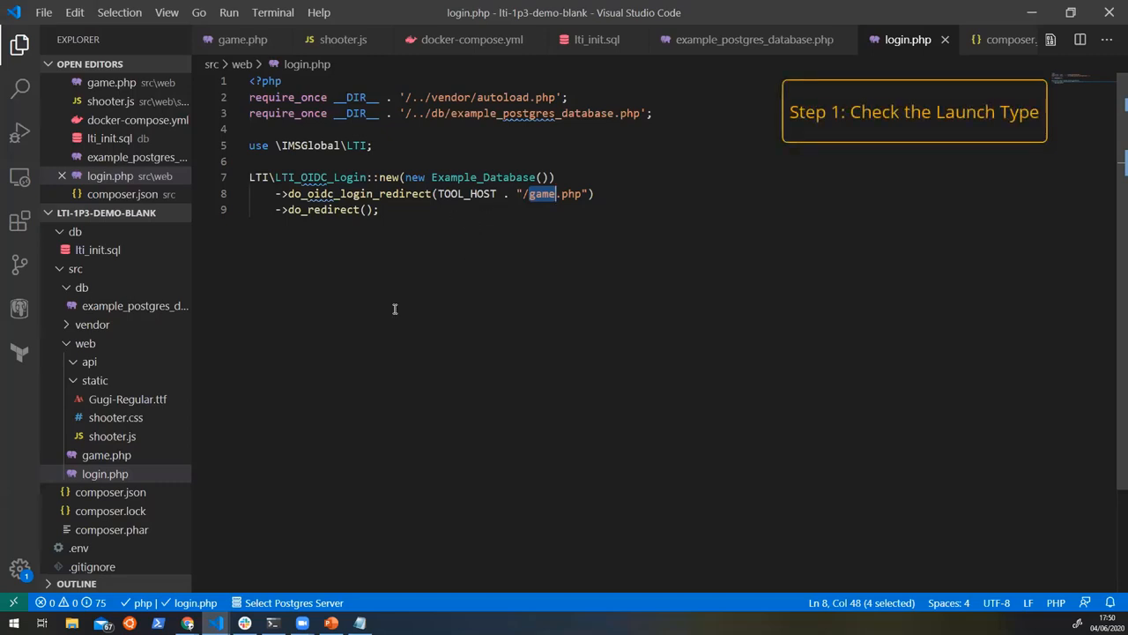
pyautogui.moveTo(463, 251)
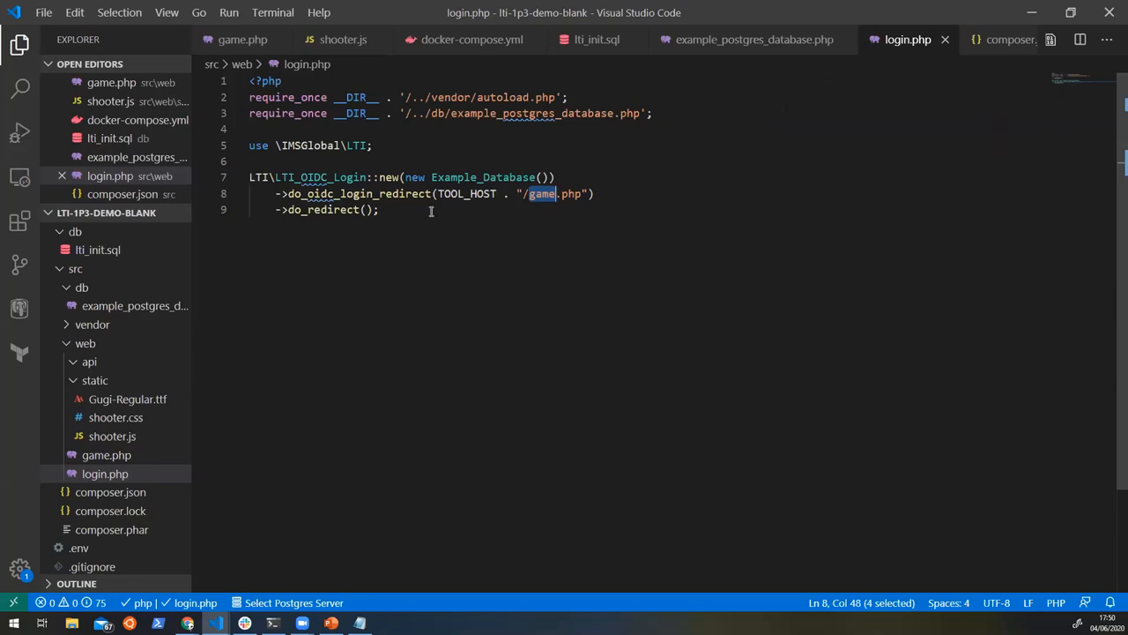
# - Show game.php from the top, where the LTI message launch is validated
pyautogui.click(243, 38)
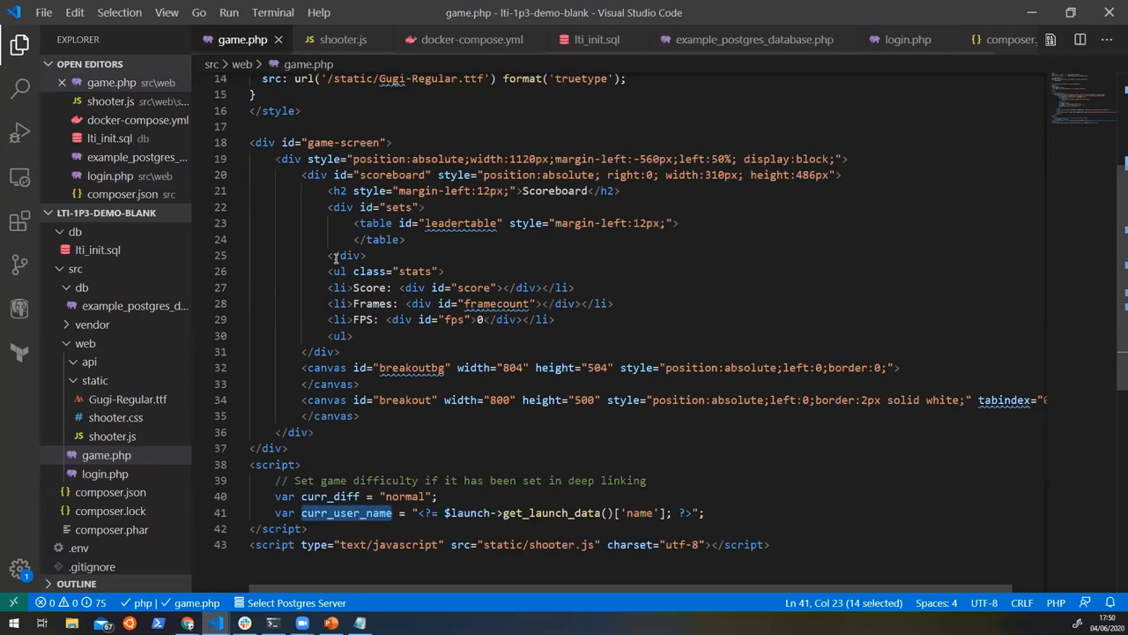
pyautogui.scroll(3)
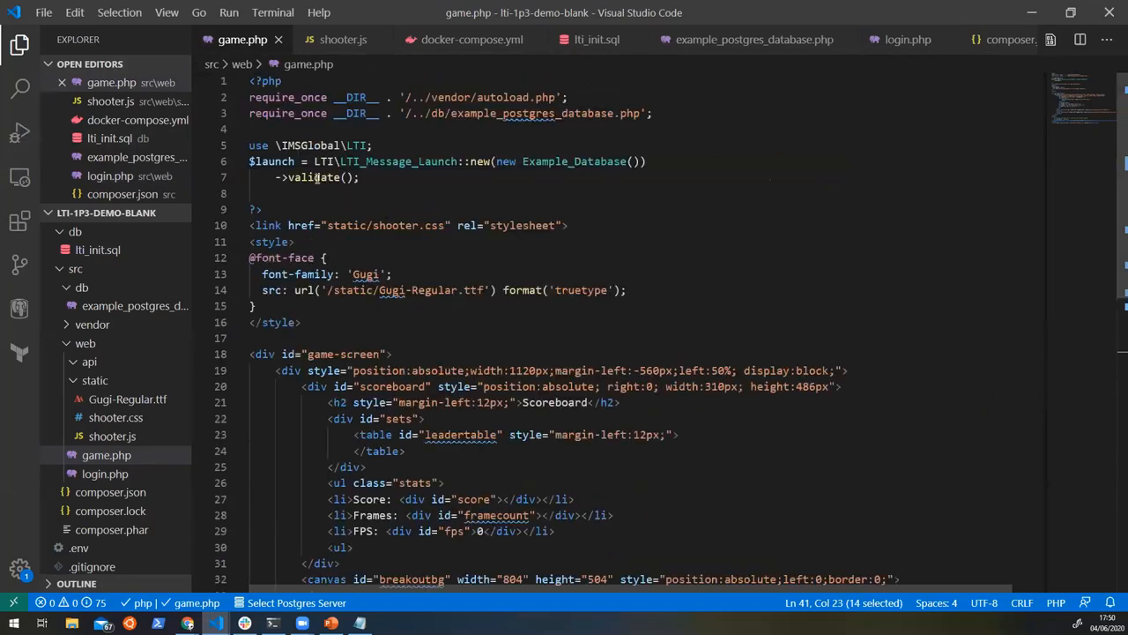
pyautogui.moveTo(450, 208)
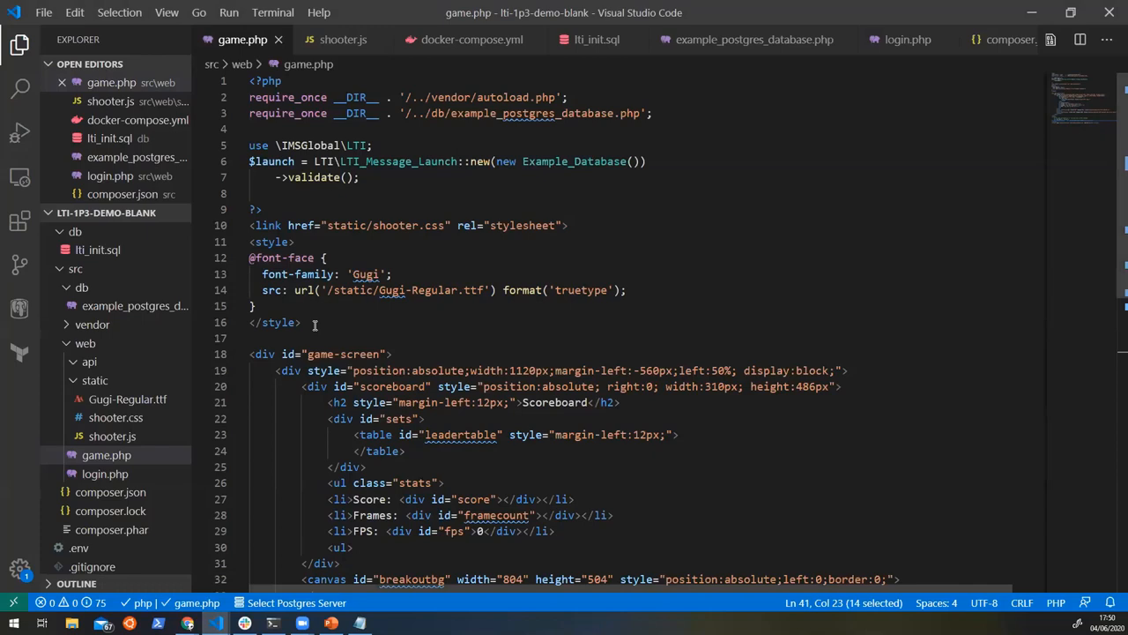
# - Begin an if ($launch->is_deep_link_launch()) PHP block after the style section of game.php
pyautogui.press('Enter')
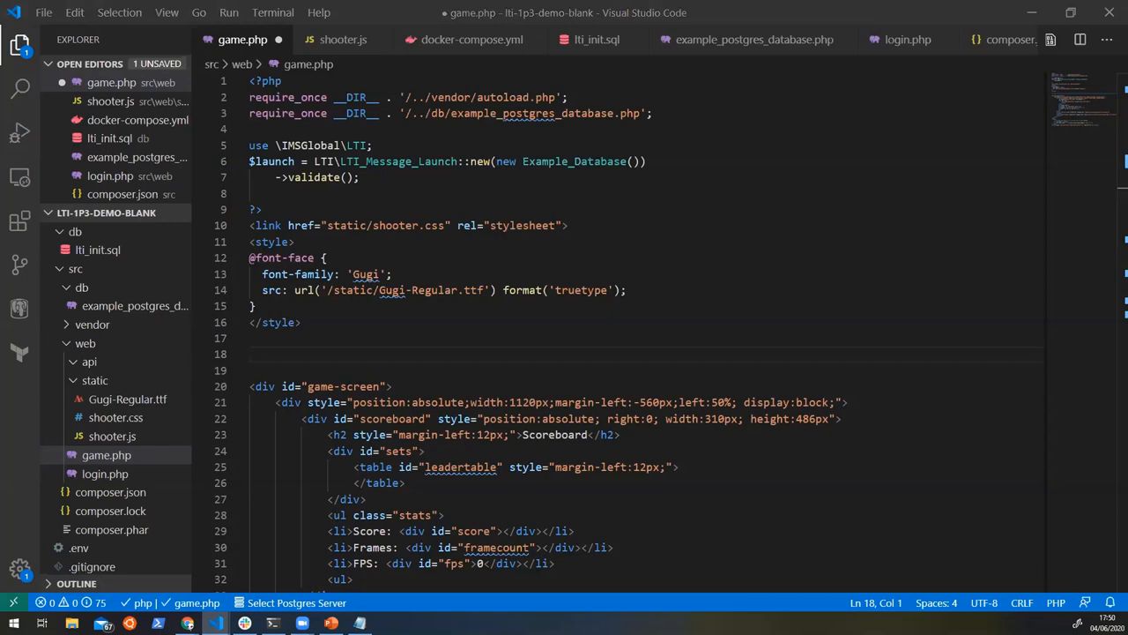
pyautogui.moveTo(366, 374)
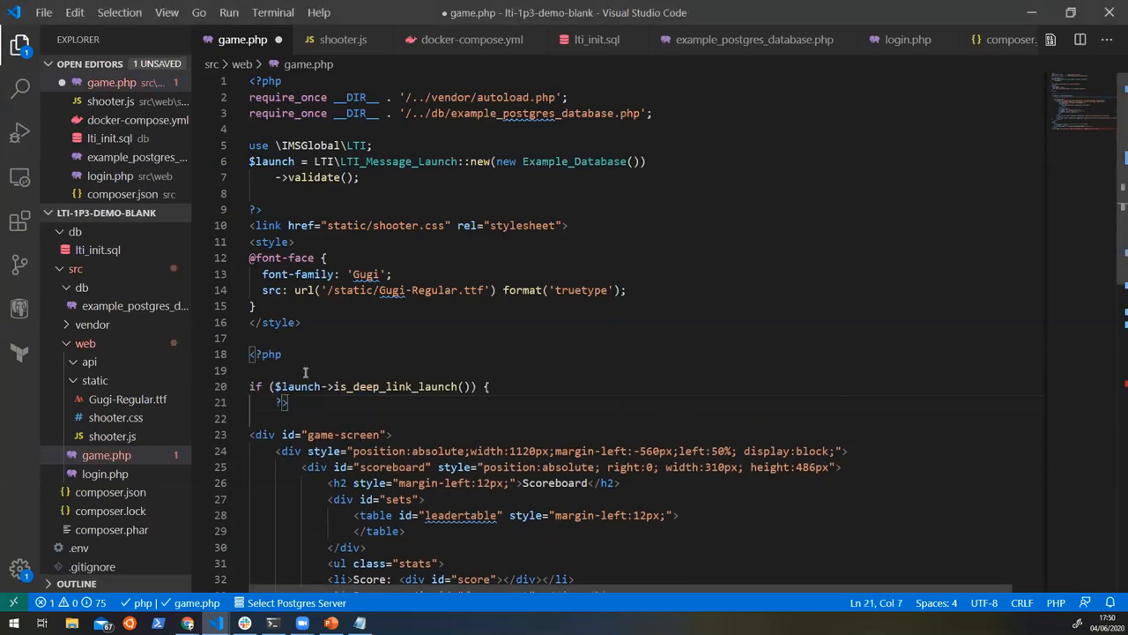
pyautogui.doubleClick(298, 386)
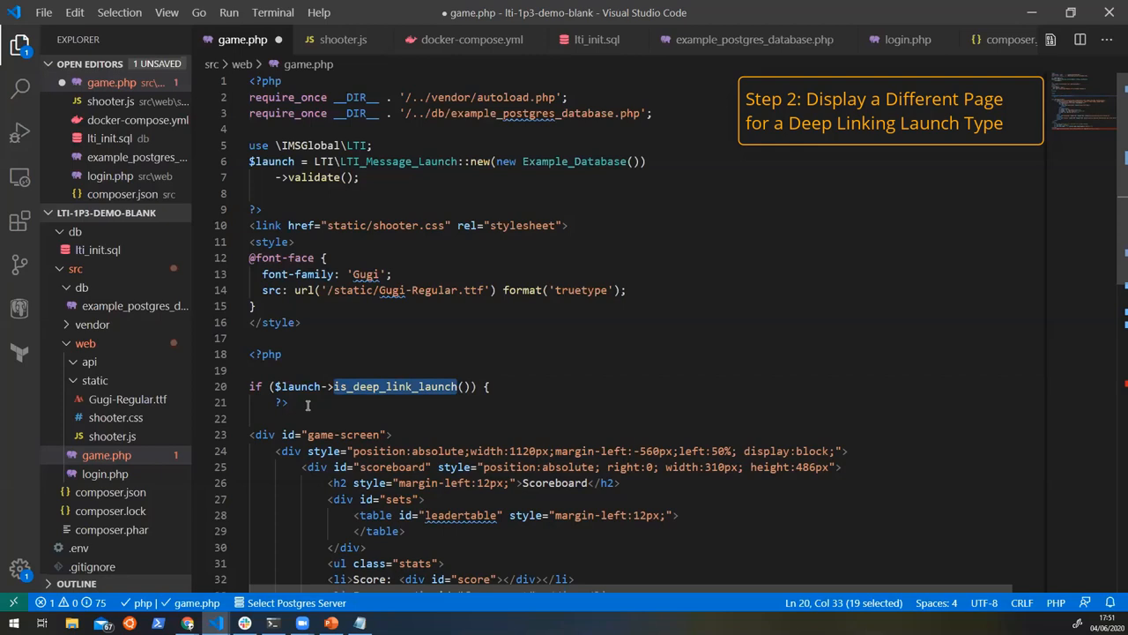
pyautogui.click(289, 402)
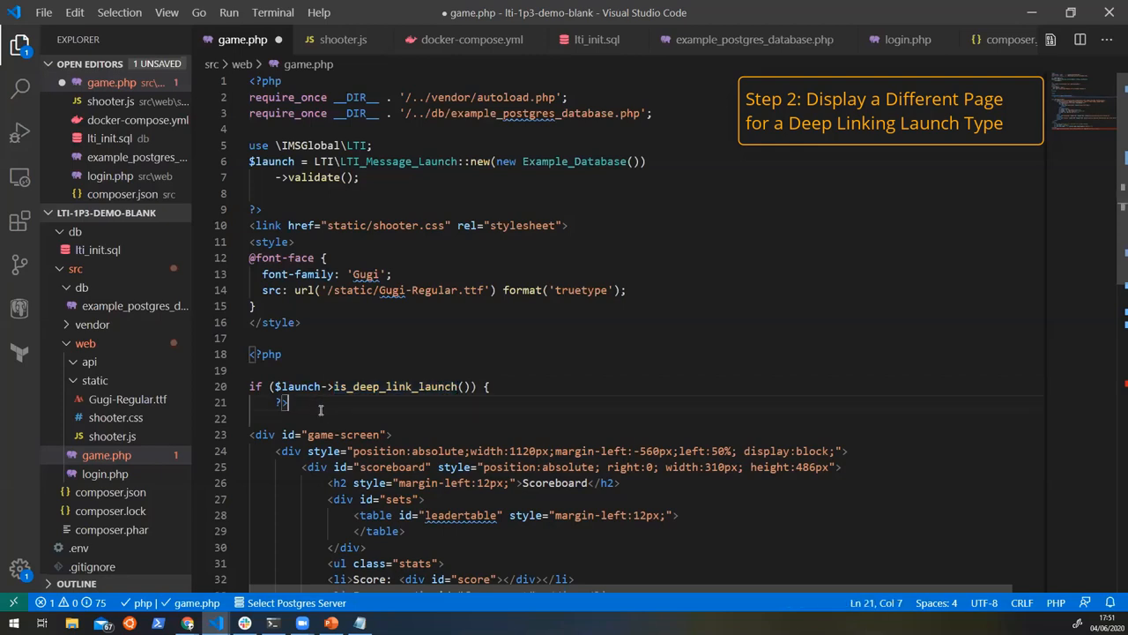
# - Render a Pick a Difficulty page with Easy, Normal and Hard configure.php links, then die, inside the deep-link branch
pyautogui.press('enter')
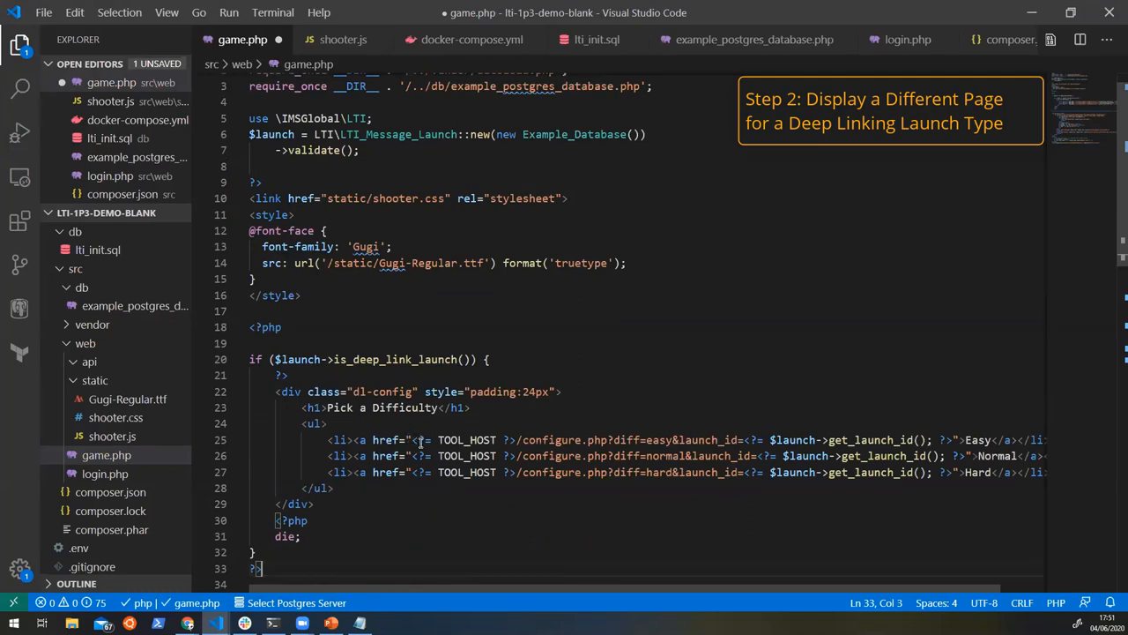
pyautogui.moveTo(573, 511)
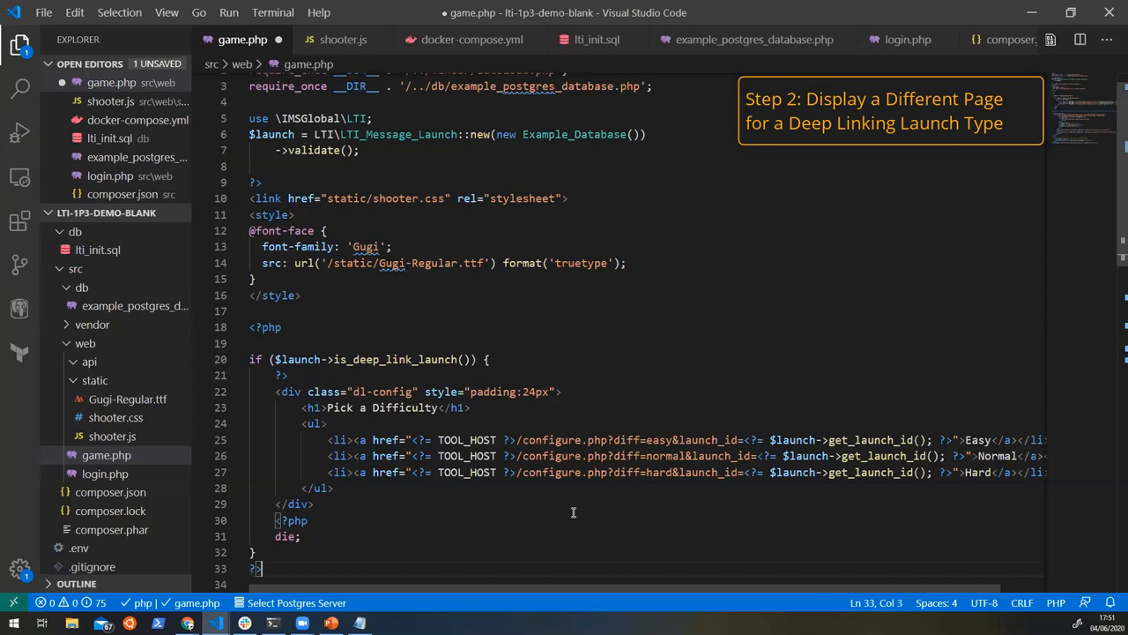
pyautogui.moveTo(571, 483)
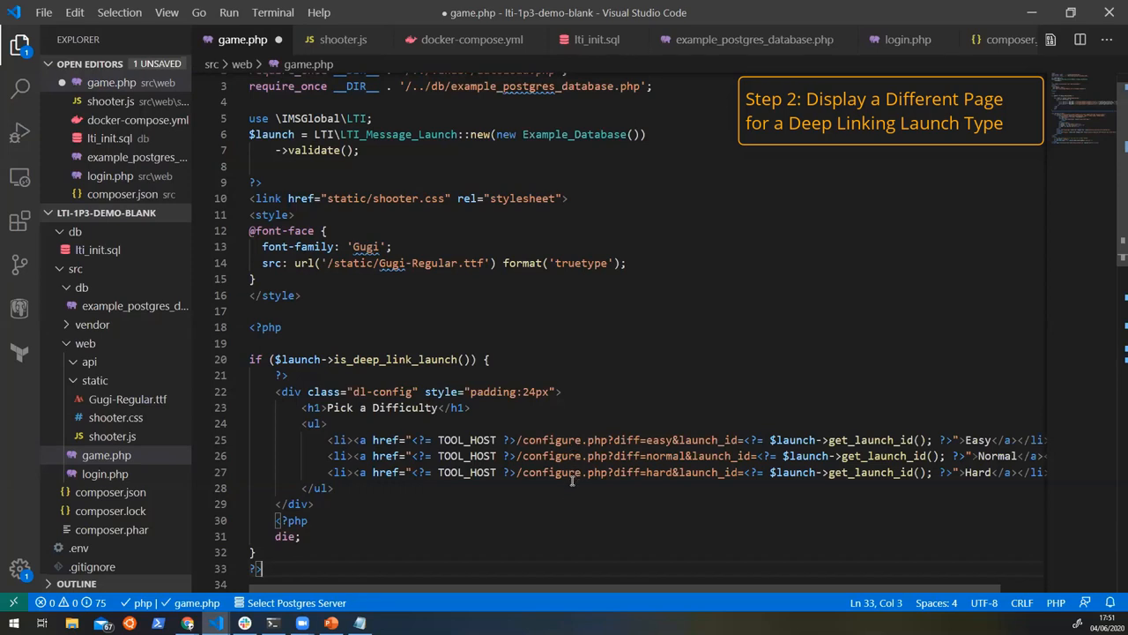
pyautogui.moveTo(712, 483)
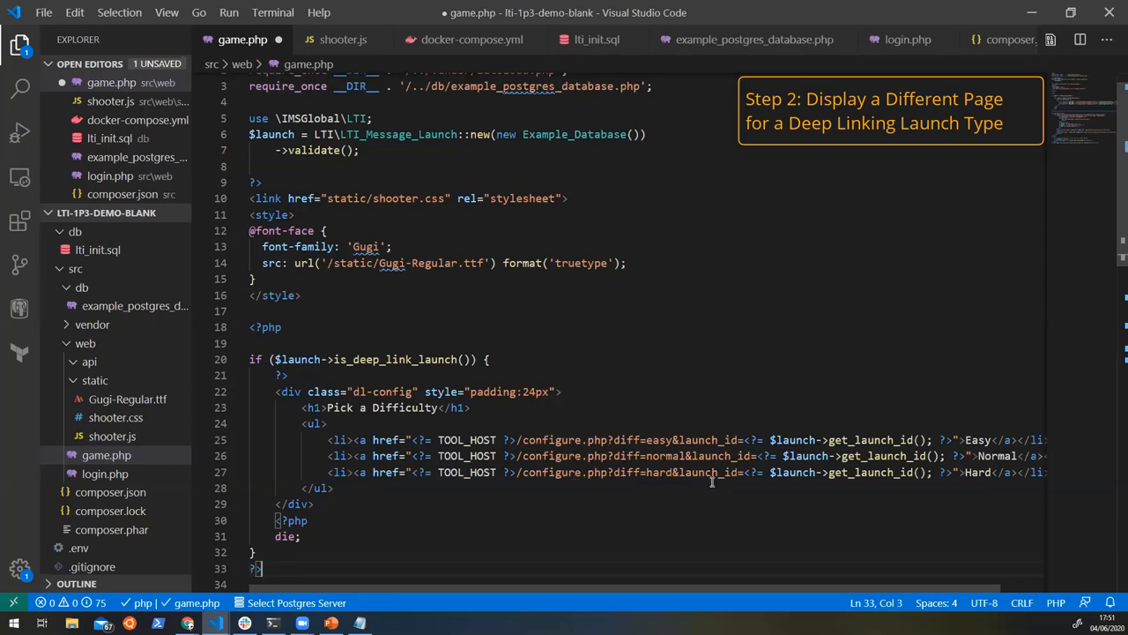
pyautogui.moveTo(673, 510)
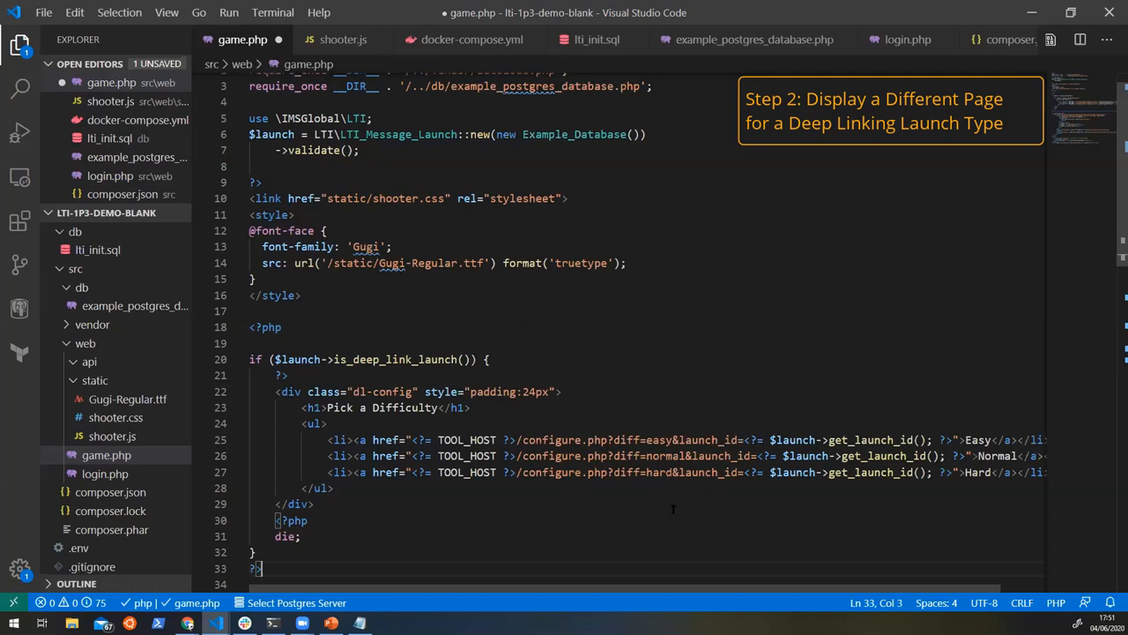
pyautogui.moveTo(424, 564)
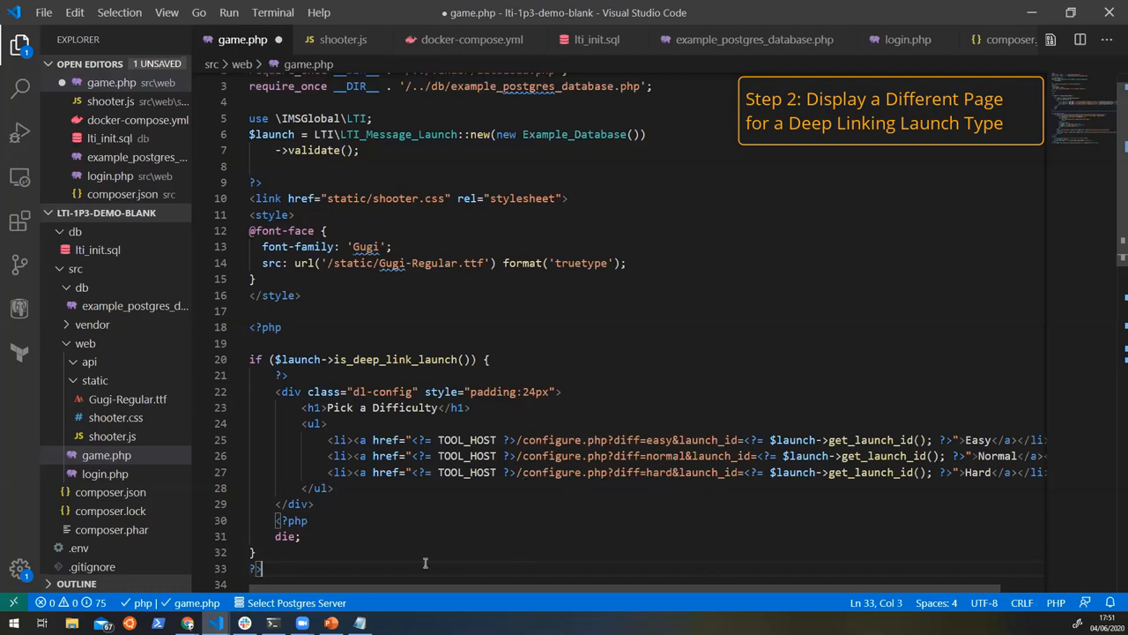
pyautogui.moveTo(572, 445)
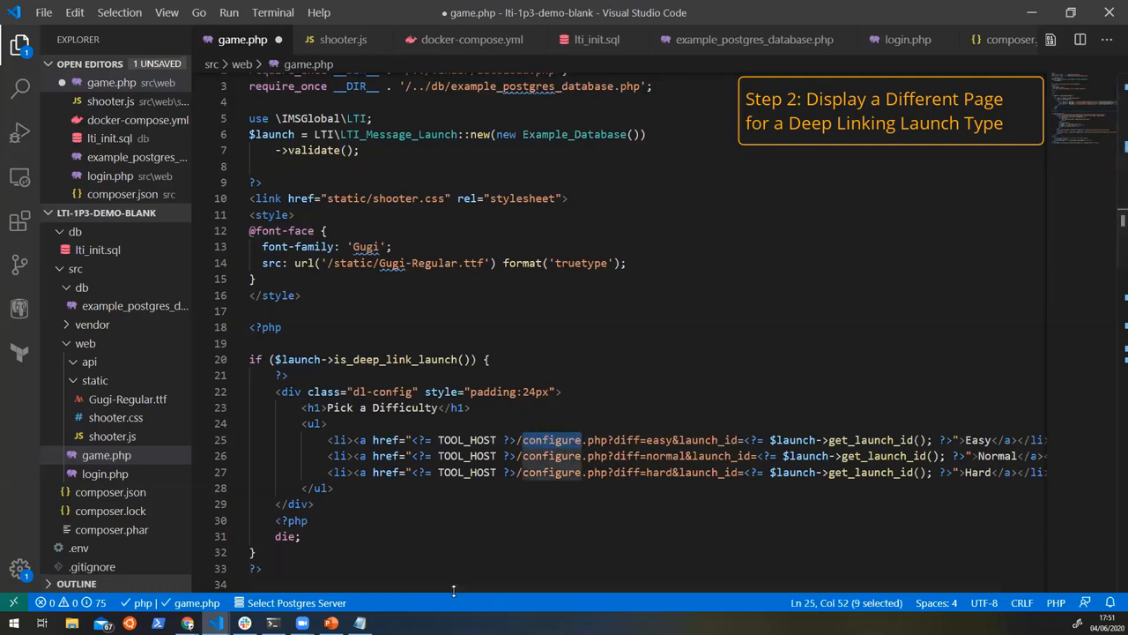
pyautogui.moveTo(543, 544)
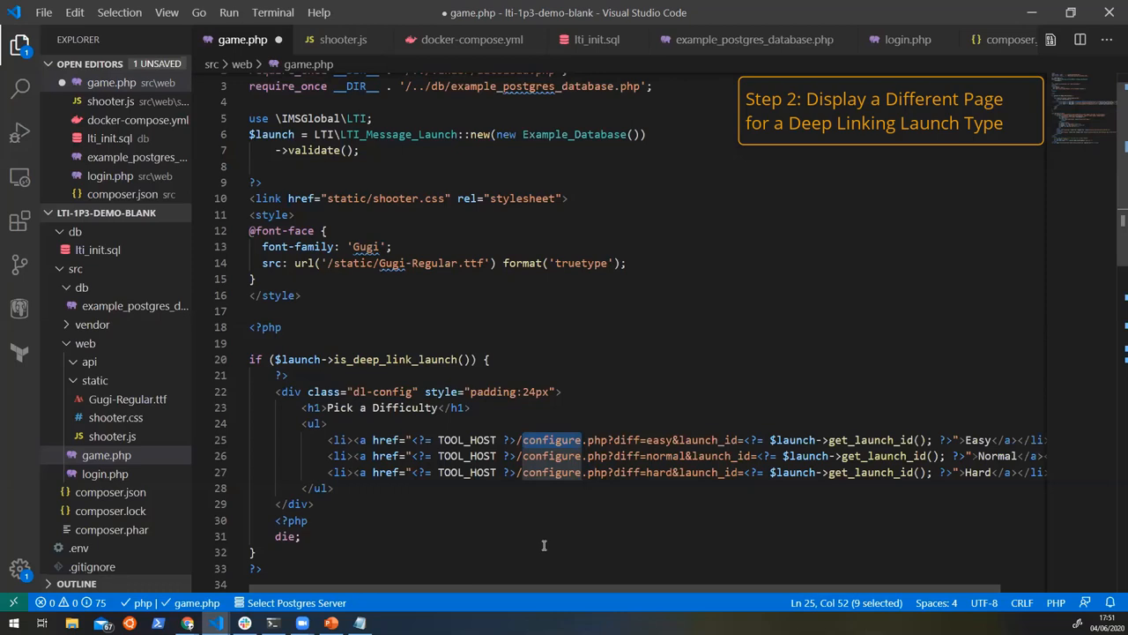
pyautogui.hscroll(3)
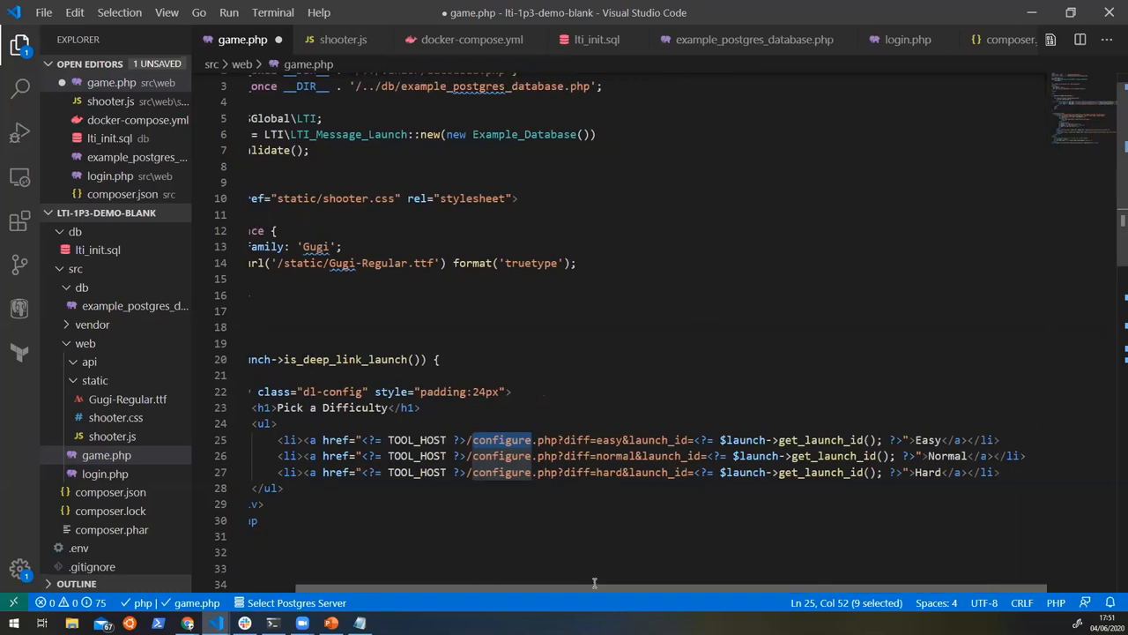
pyautogui.hscroll(-3)
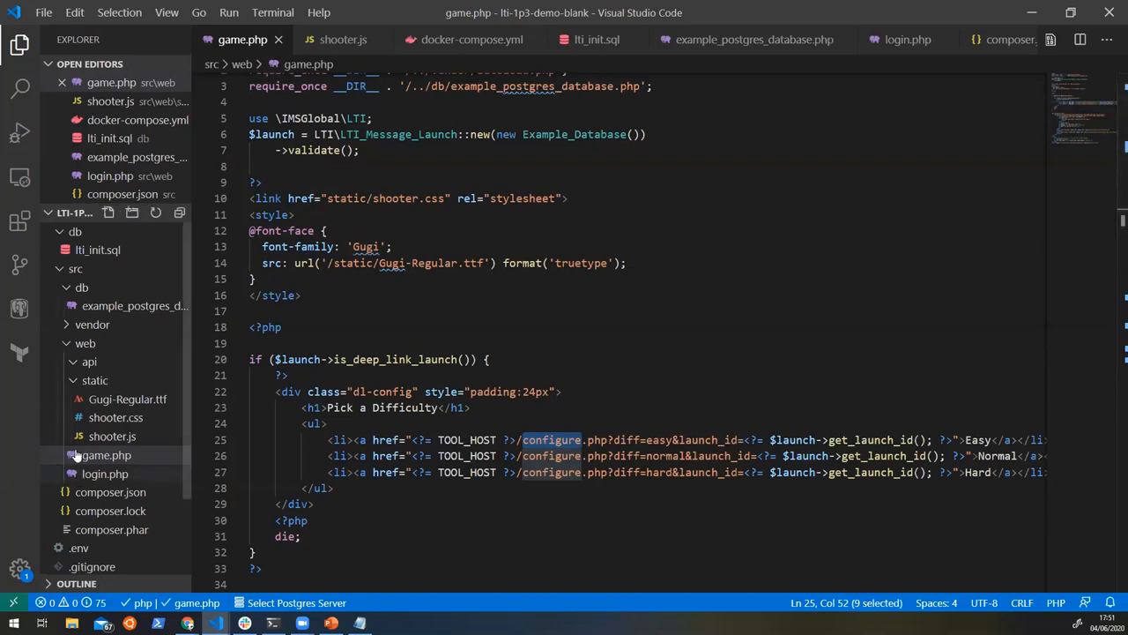
# - Create a new configure.php file in the web folder alongside game.php
pyautogui.rightClick(106, 455)
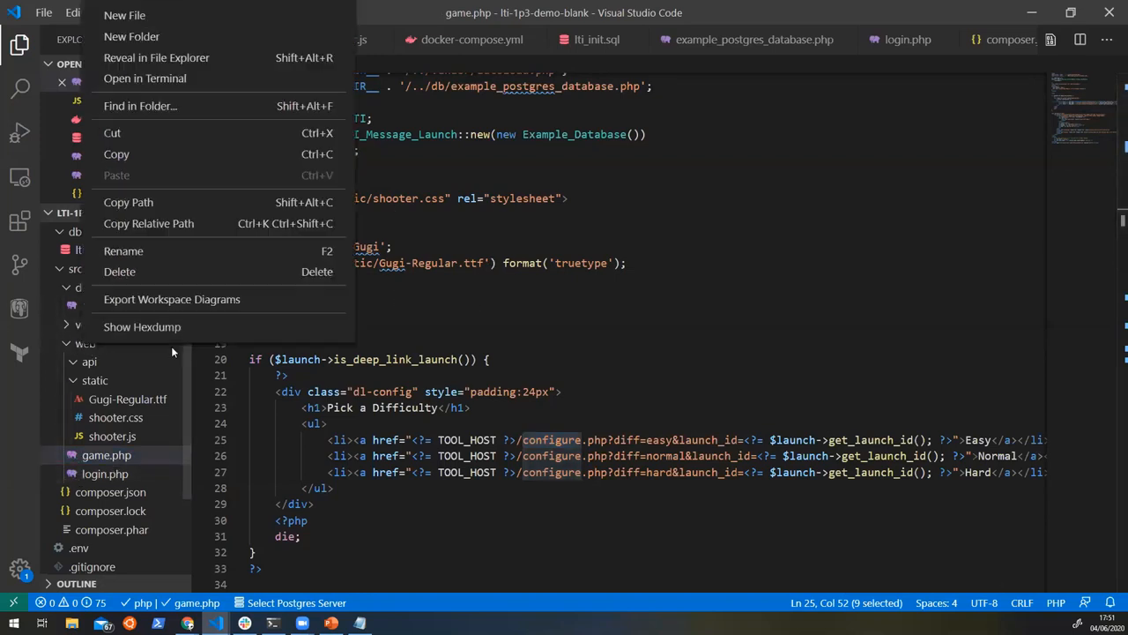
pyautogui.click(124, 14)
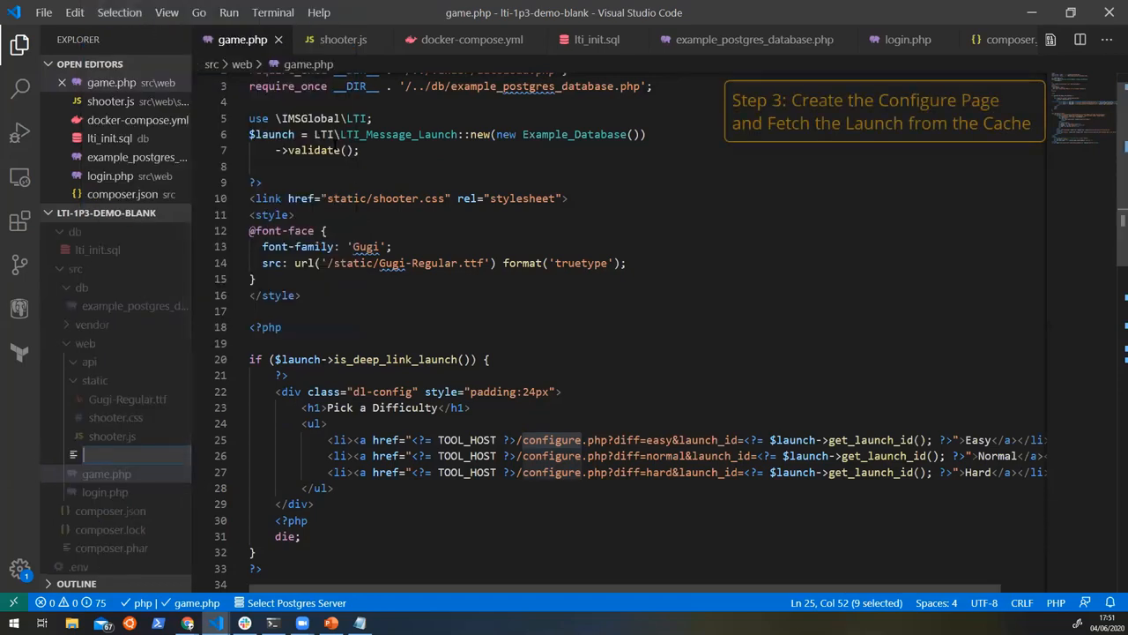
pyautogui.write('configure')
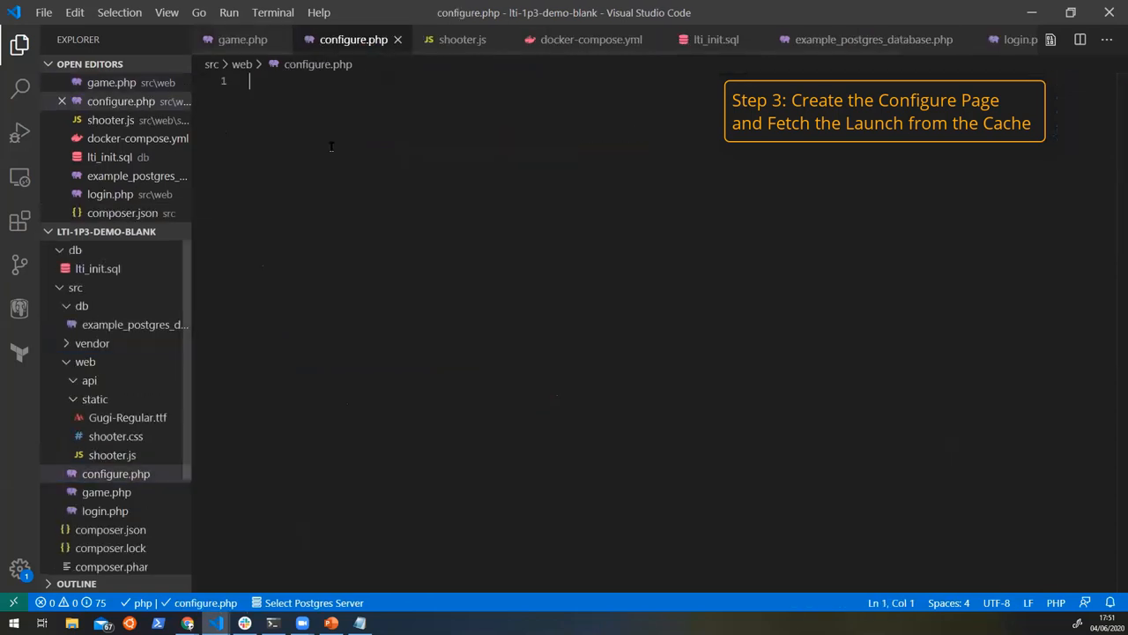
pyautogui.moveTo(680, 151)
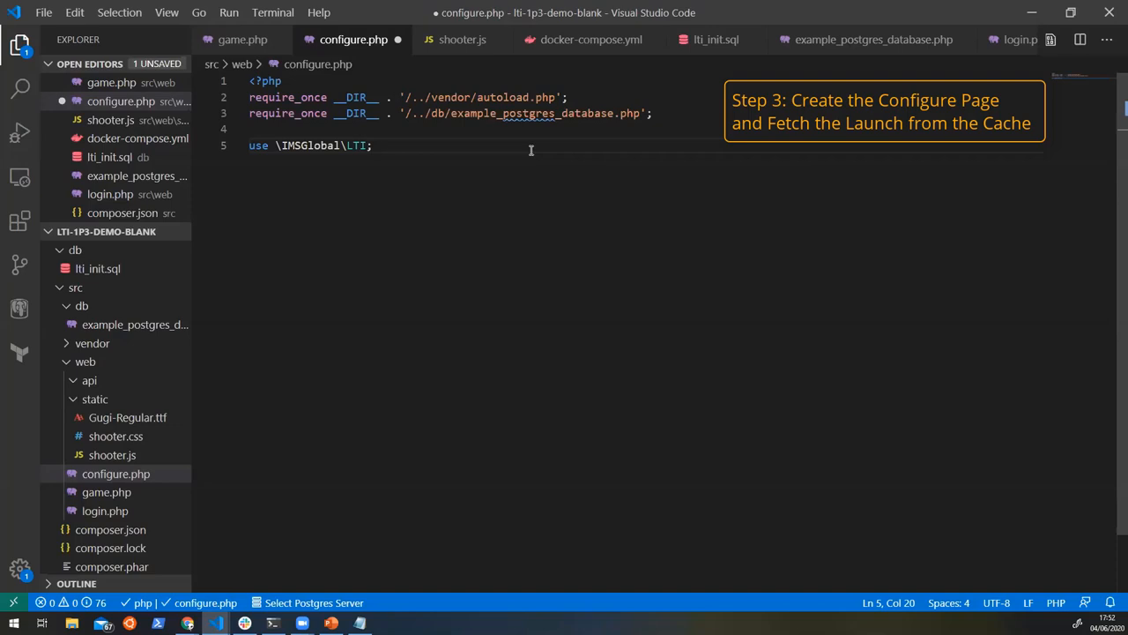
# - Load $launch in configure.php via LTI_Message_Launch::from_cache($_REQUEST['launch_id'], new Example_Database())
pyautogui.click(243, 38)
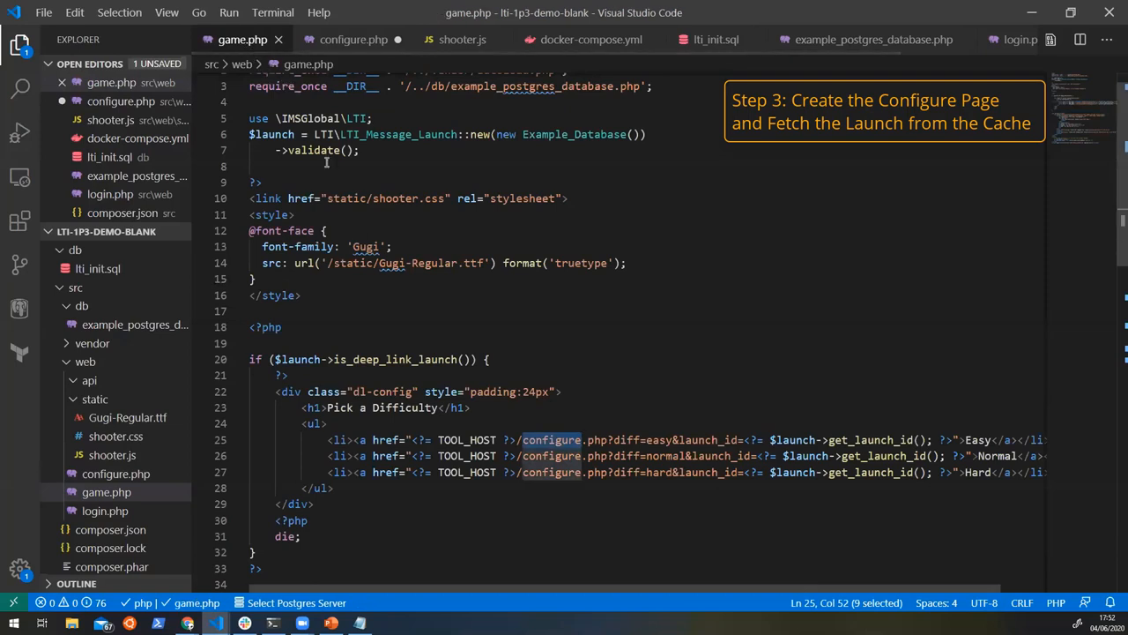
pyautogui.scroll(3)
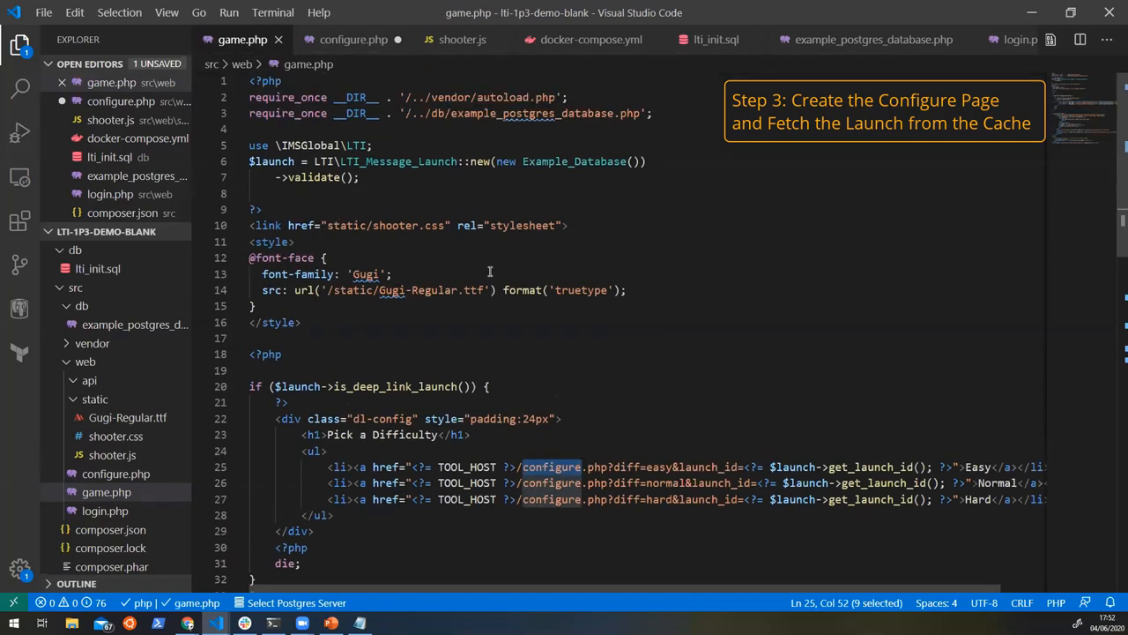
pyautogui.moveTo(372, 155)
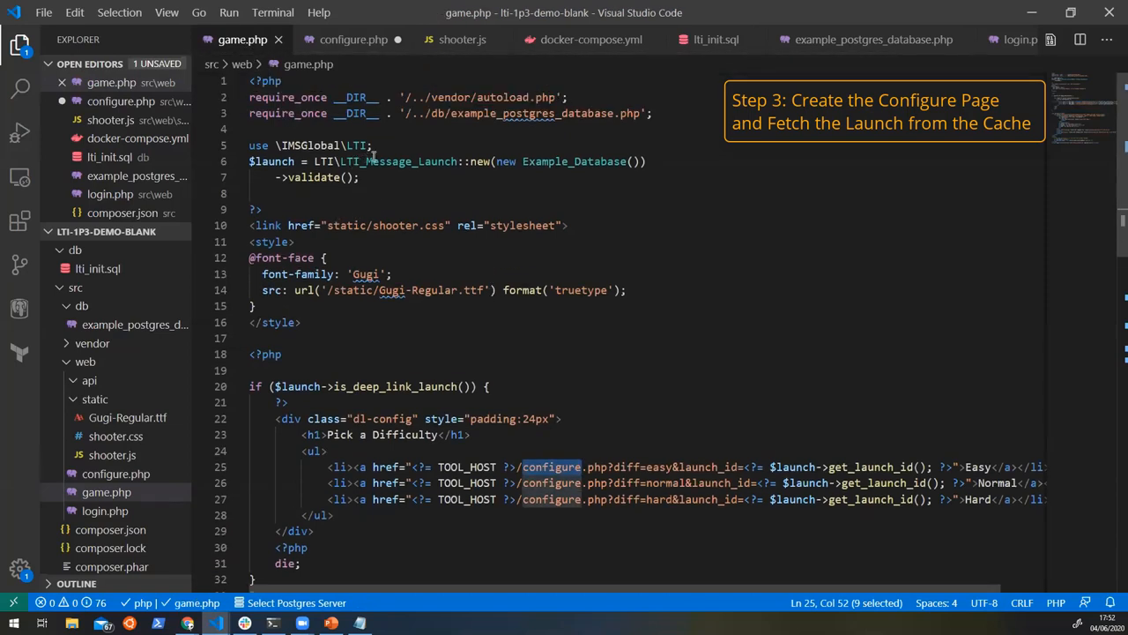
pyautogui.click(557, 160)
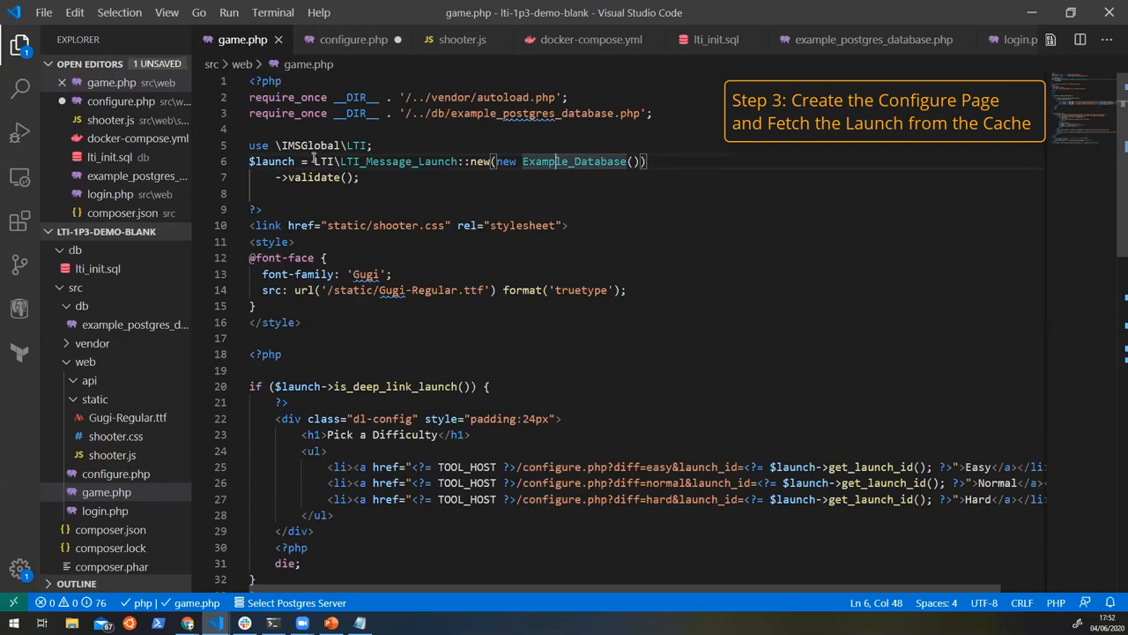
pyautogui.click(352, 38)
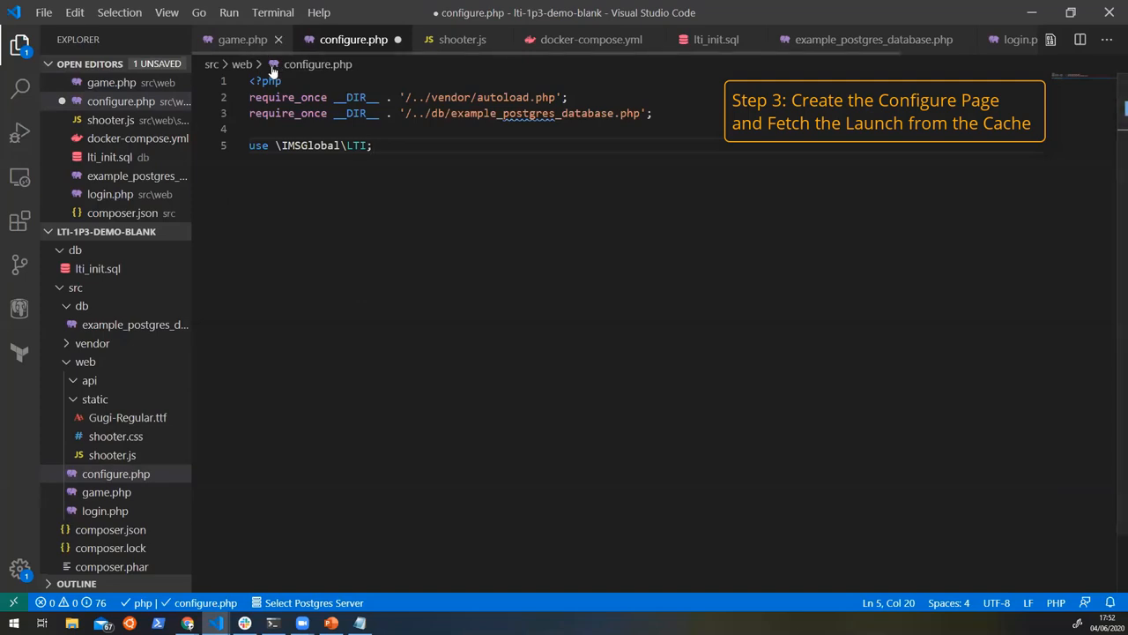
pyautogui.moveTo(360, 168)
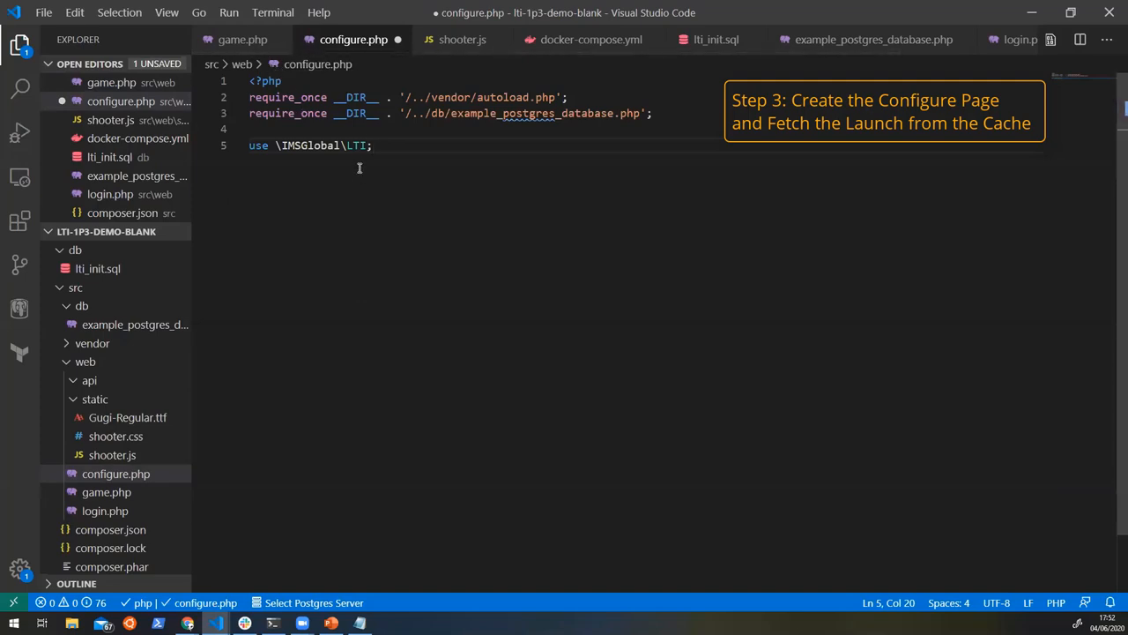
pyautogui.moveTo(391, 145)
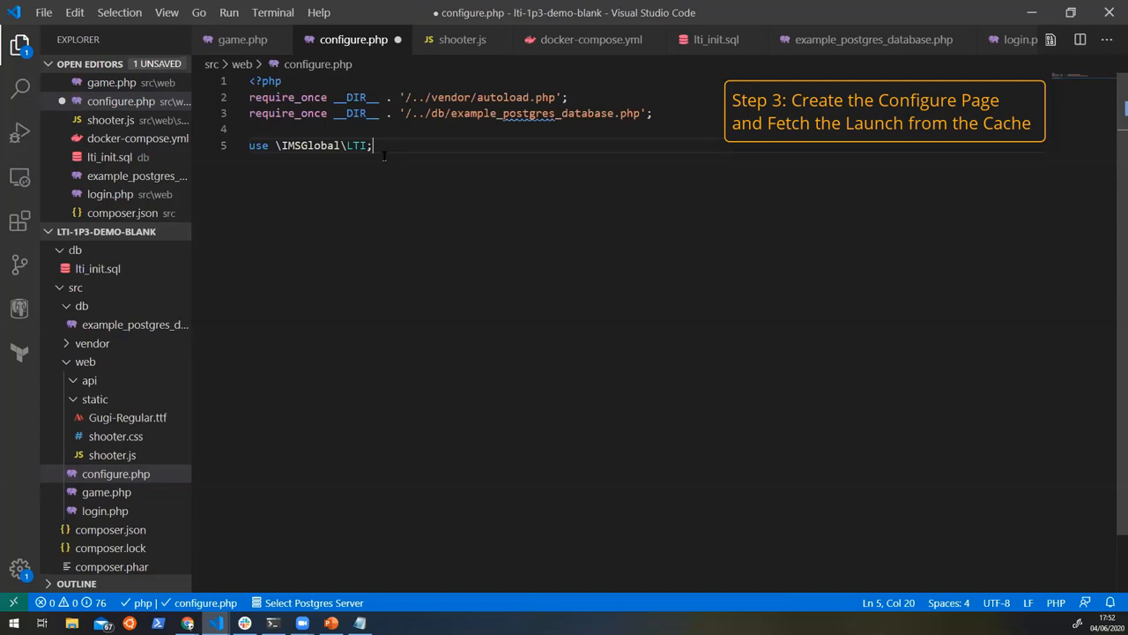
pyautogui.moveTo(388, 162)
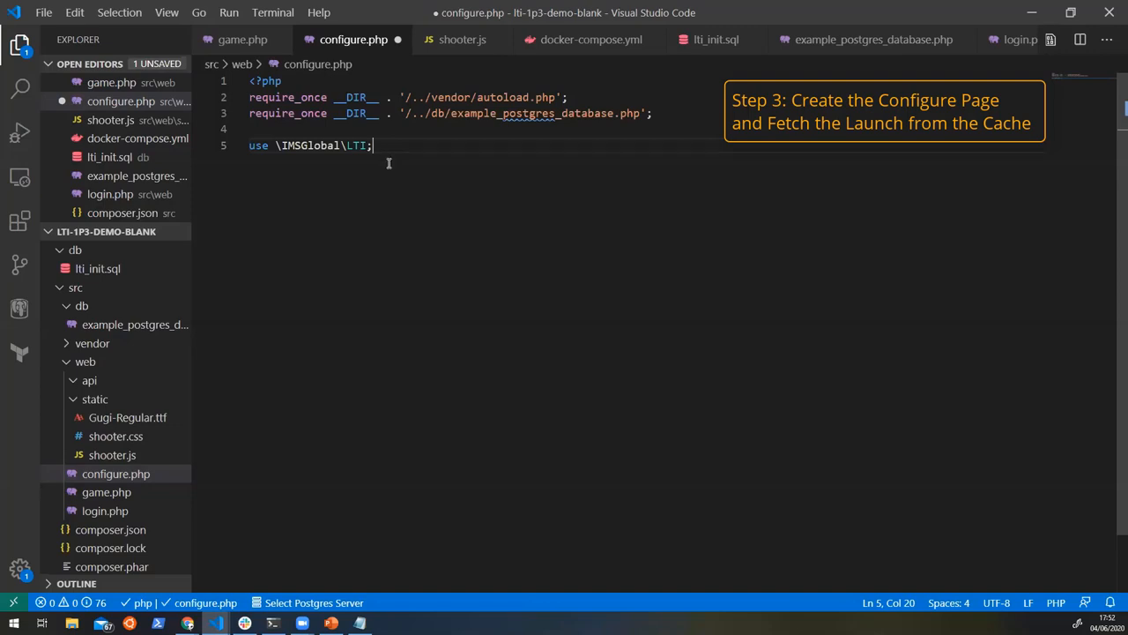
pyautogui.moveTo(431, 63)
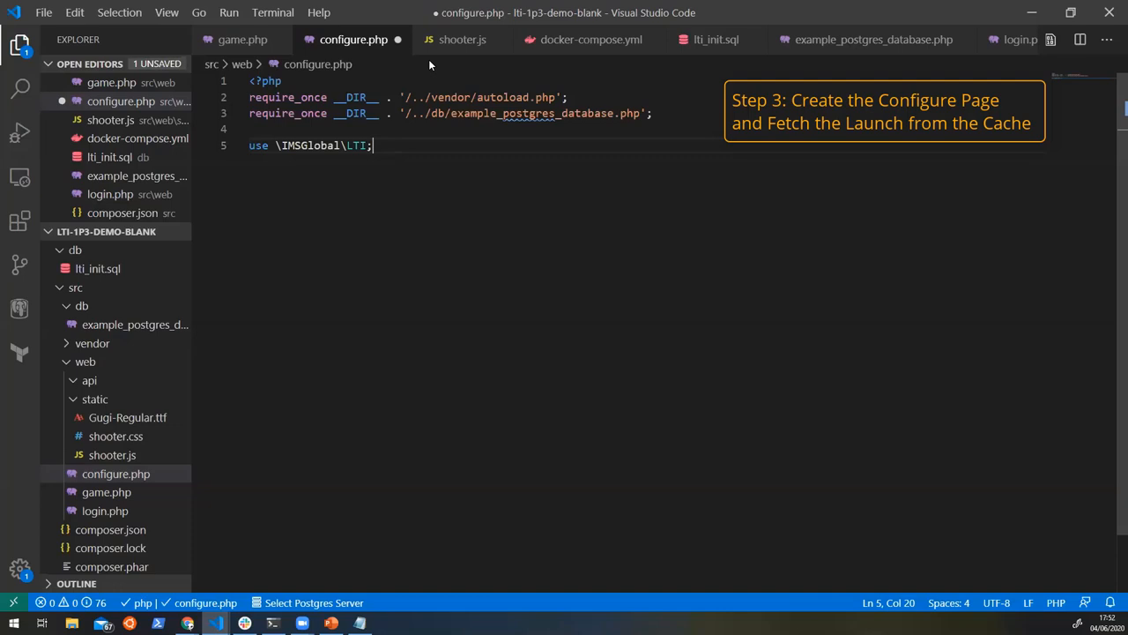
pyautogui.press('Return')
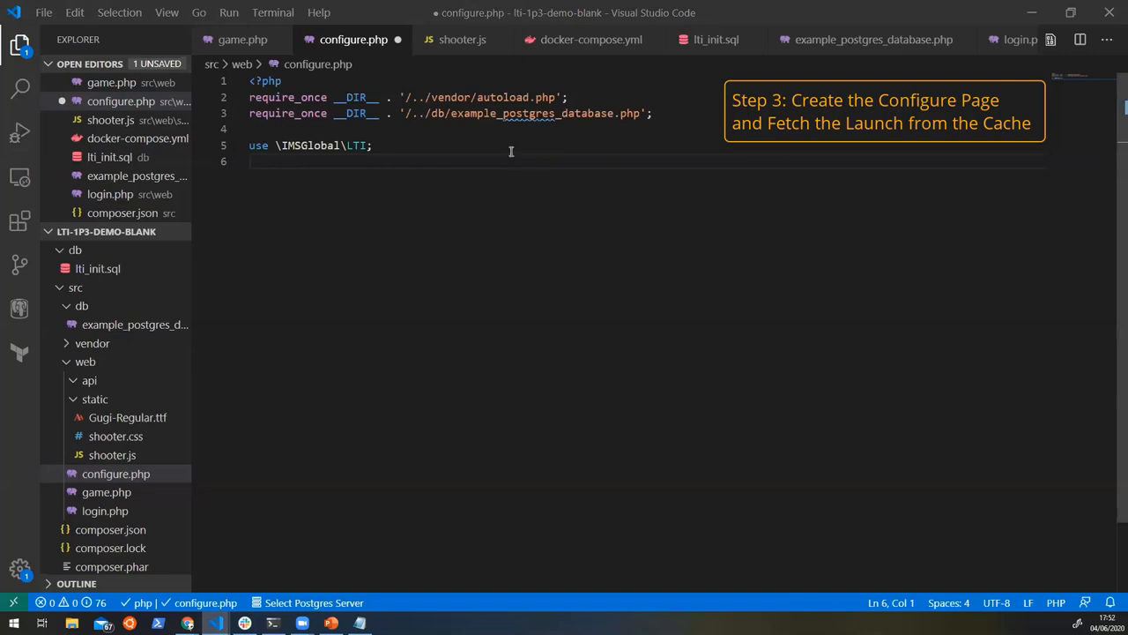
pyautogui.write("$launch = LTI\\LTI_Message_Launch::from_cache($_REQUEST['launch_id'], new Example_Database());")
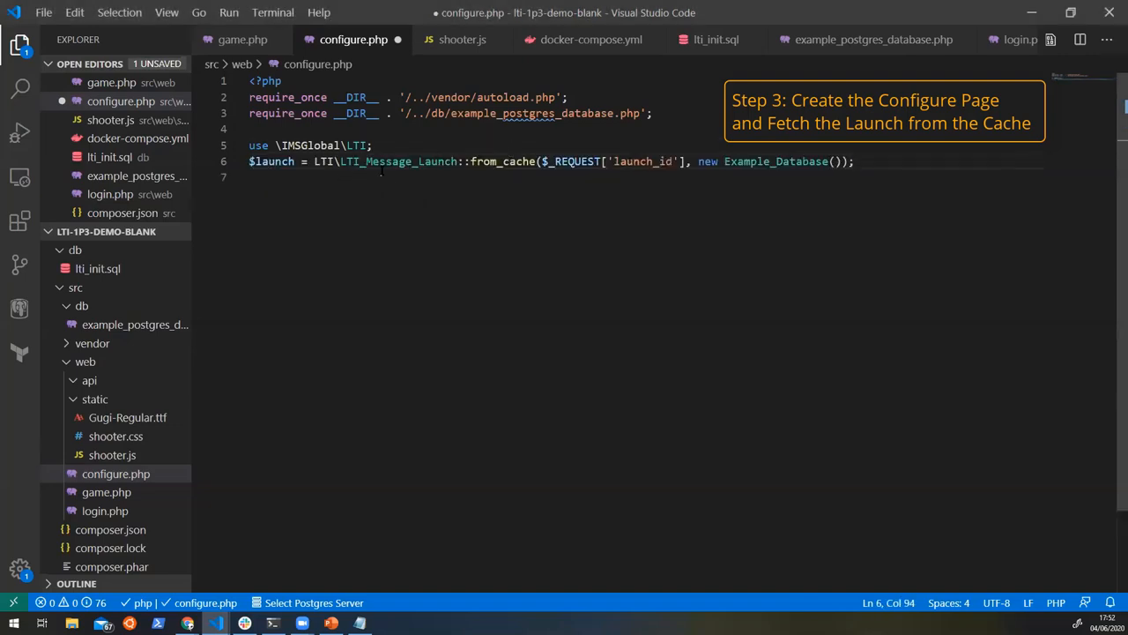
# - Check the launch_id link in game.php, then add an if block throwing 'Must be a deep link!' unless it is one
pyautogui.click(243, 39)
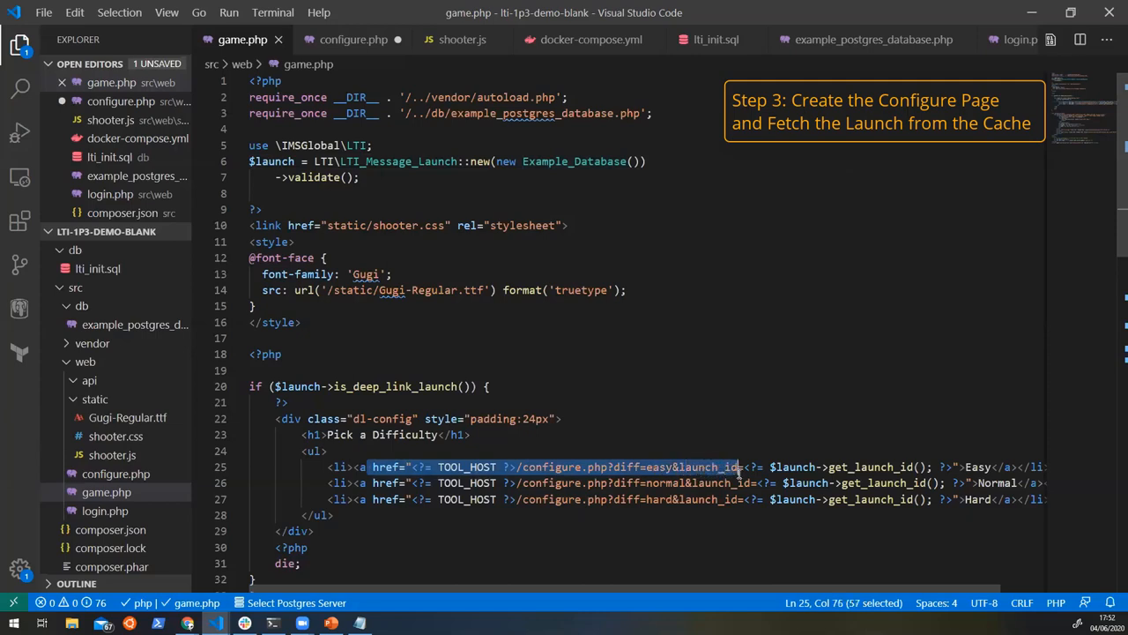
pyautogui.click(839, 466)
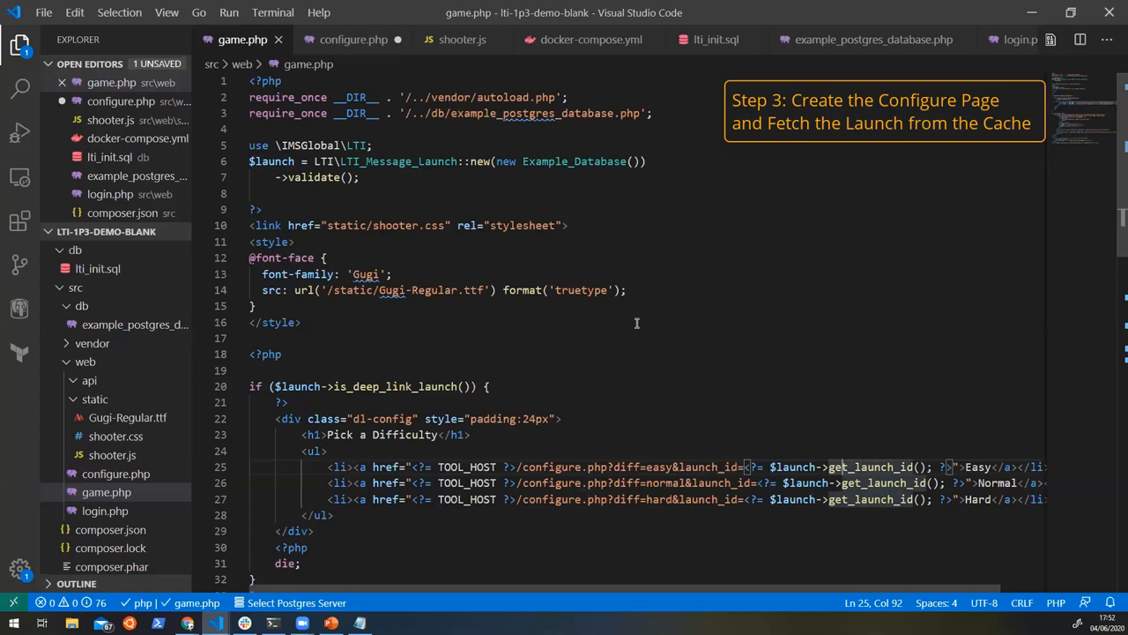
pyautogui.moveTo(776, 413)
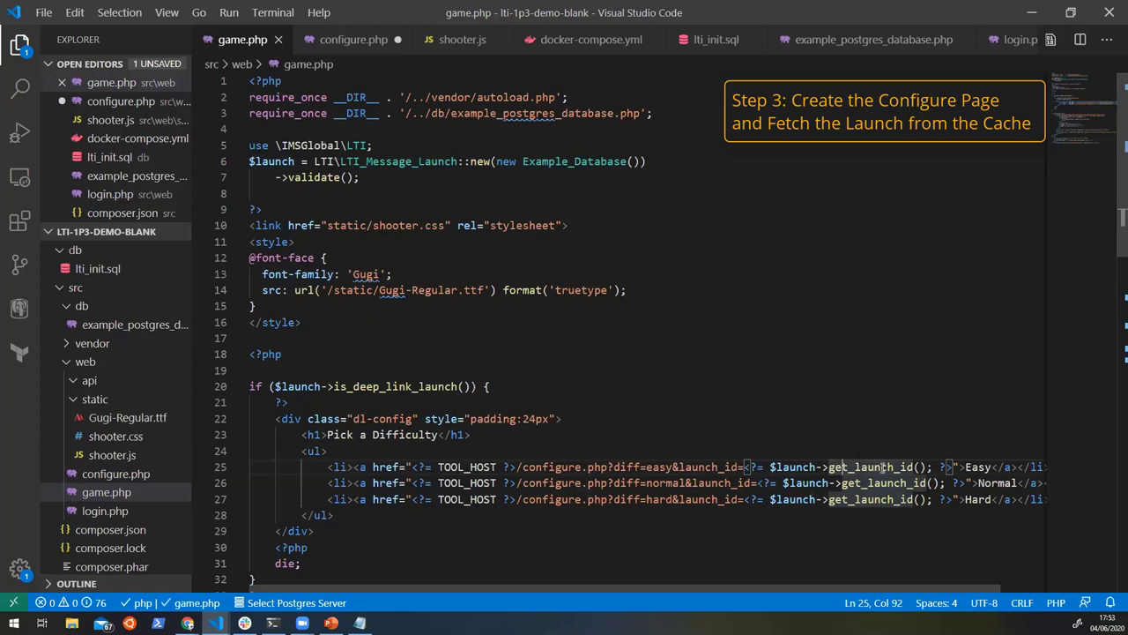
pyautogui.click(353, 39)
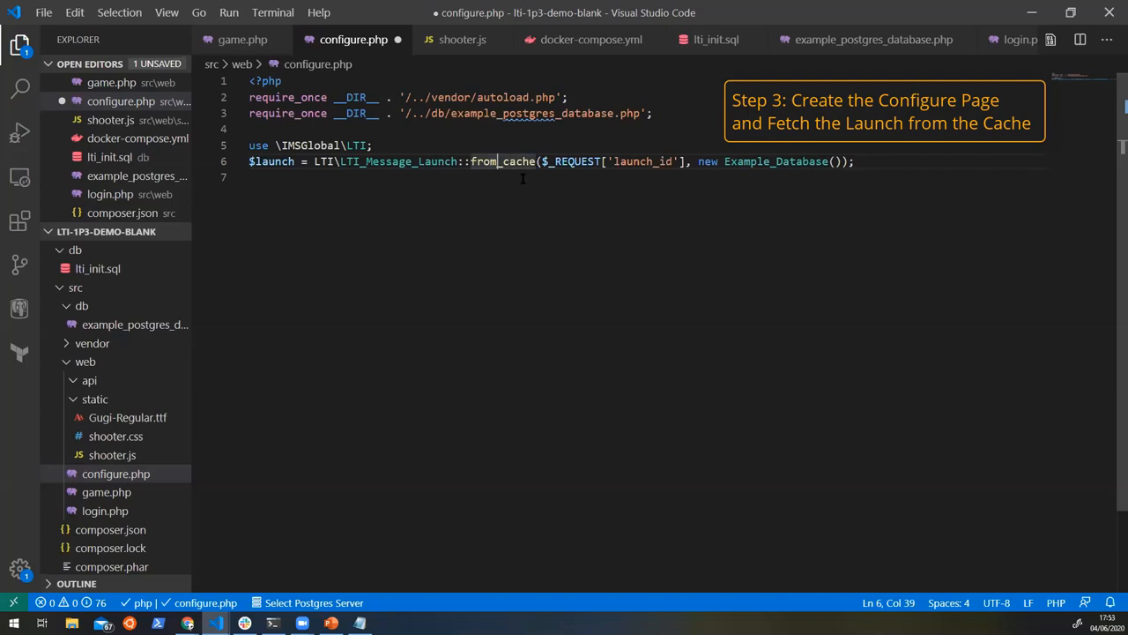
pyautogui.moveTo(589, 176)
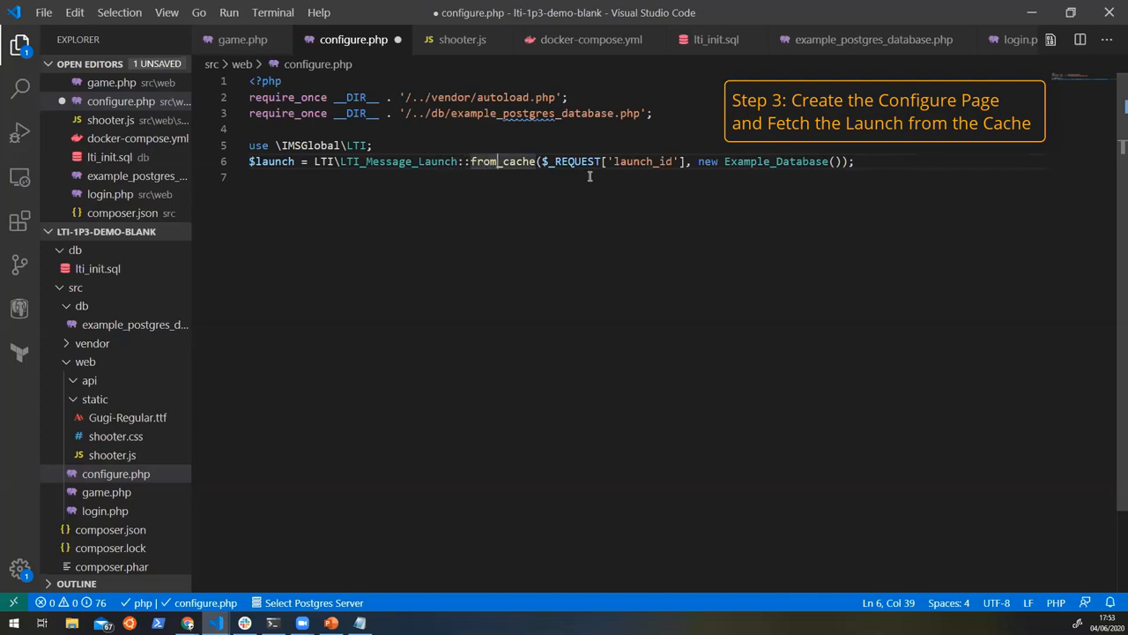
pyautogui.moveTo(522, 162); pyautogui.dragTo(691, 162)
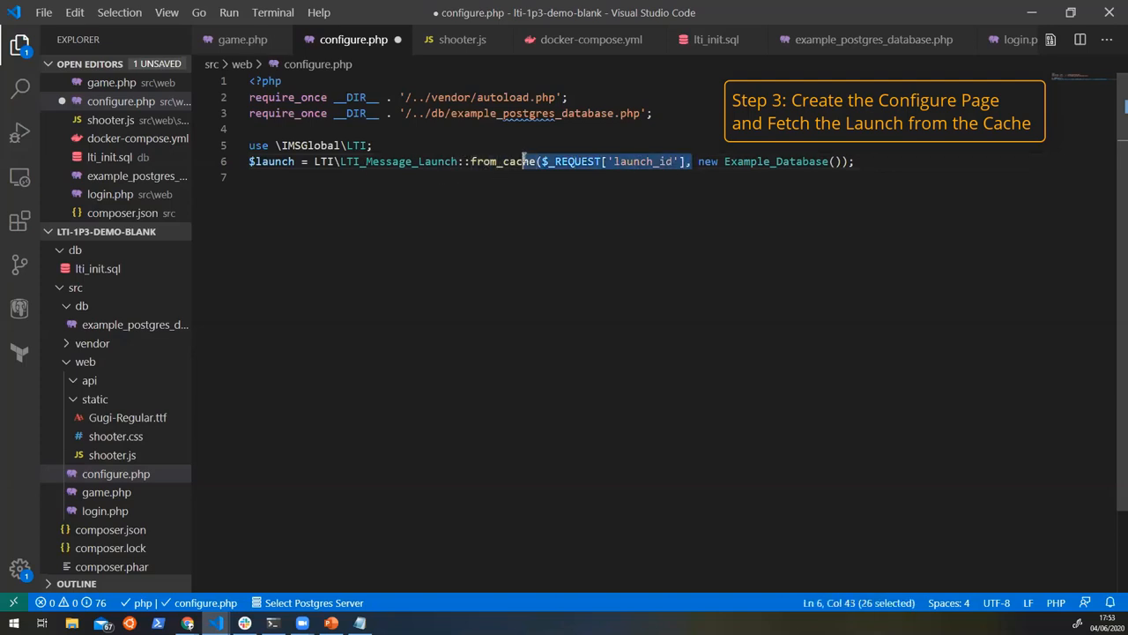
pyautogui.doubleClick(776, 162)
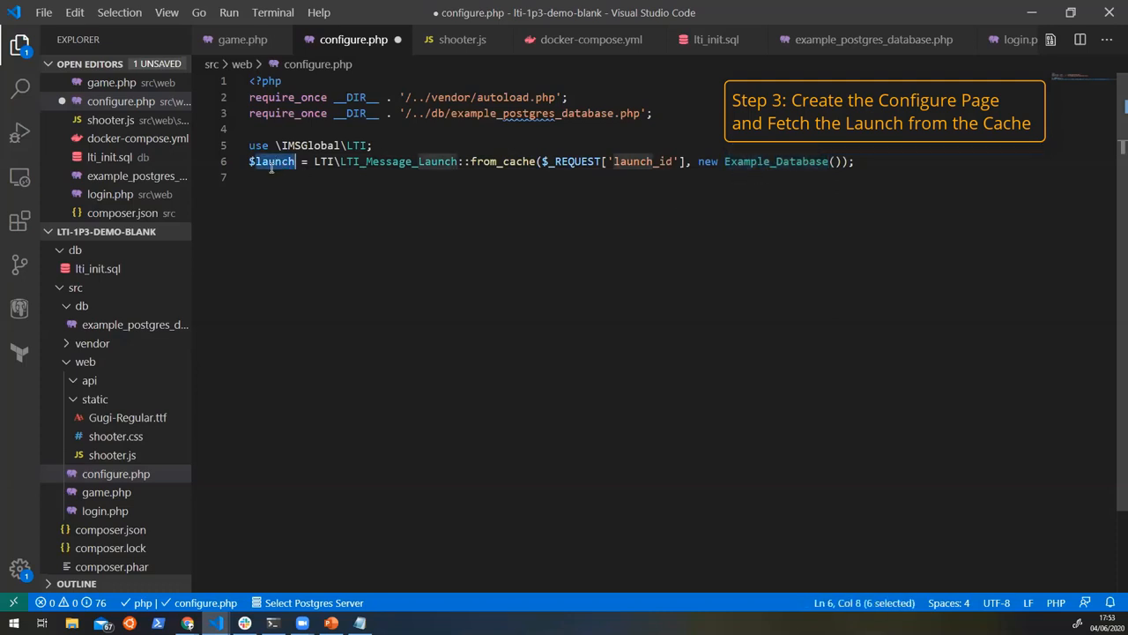
pyautogui.moveTo(275, 175)
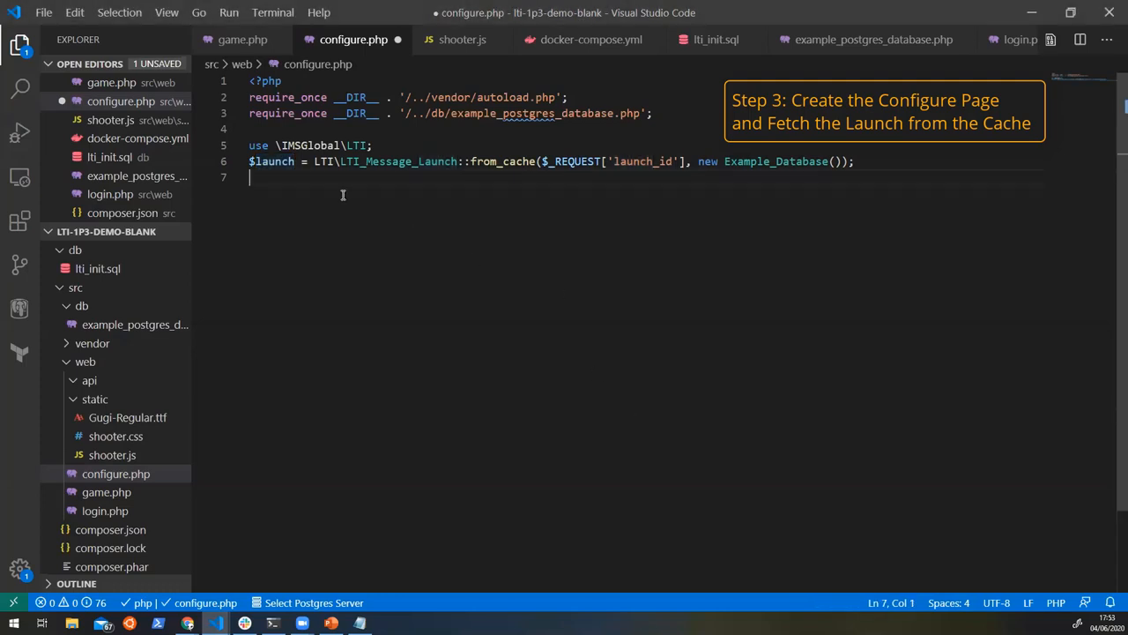
pyautogui.write('if (!$launch->is_deep_link_launch()) {')
pyautogui.write('throw new Exception("Must be a deep link!");')
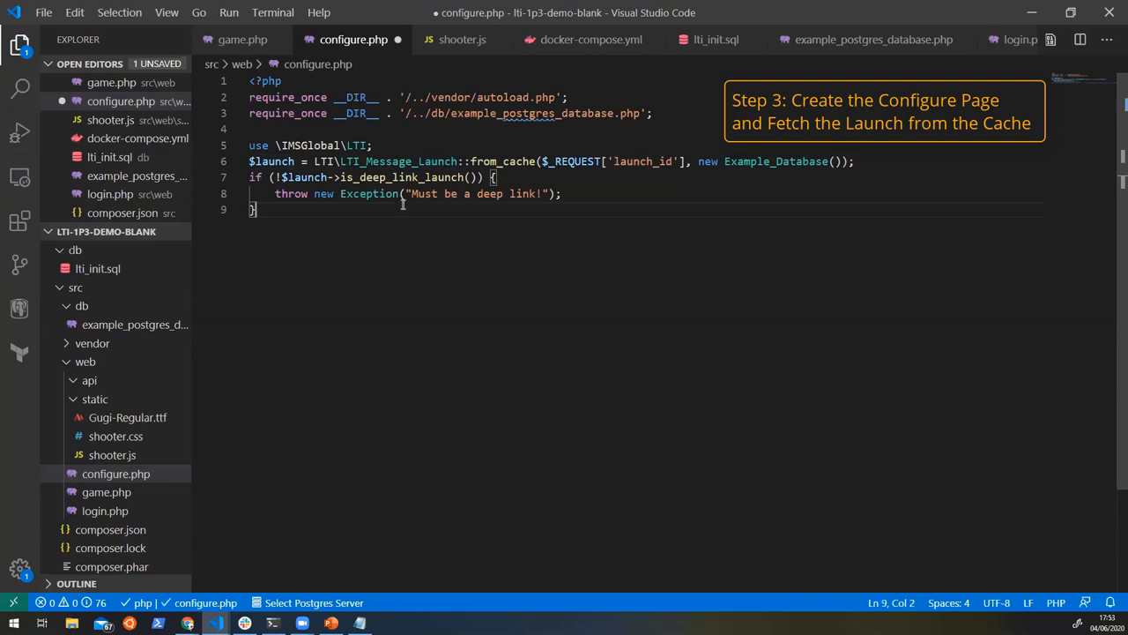
pyautogui.press('Return')
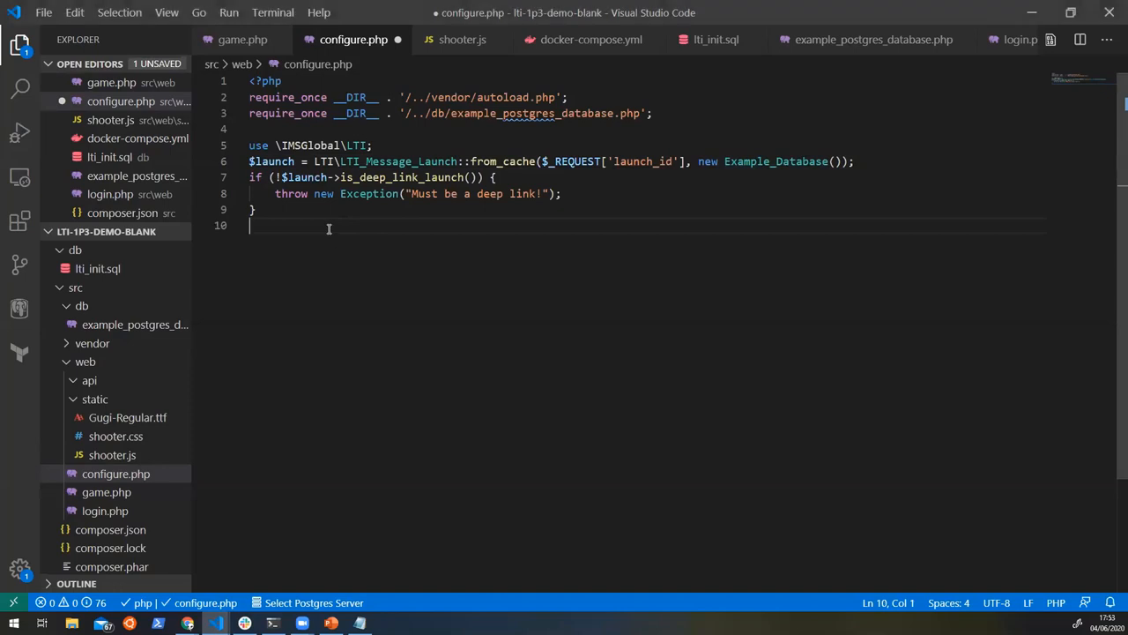
# - Start $resource = LTI_Deep_Link_Resource::new() pointing at the game.php launch URL
pyautogui.write('$resource = LTI\\LTI_Deep_Link_Resource::new()')
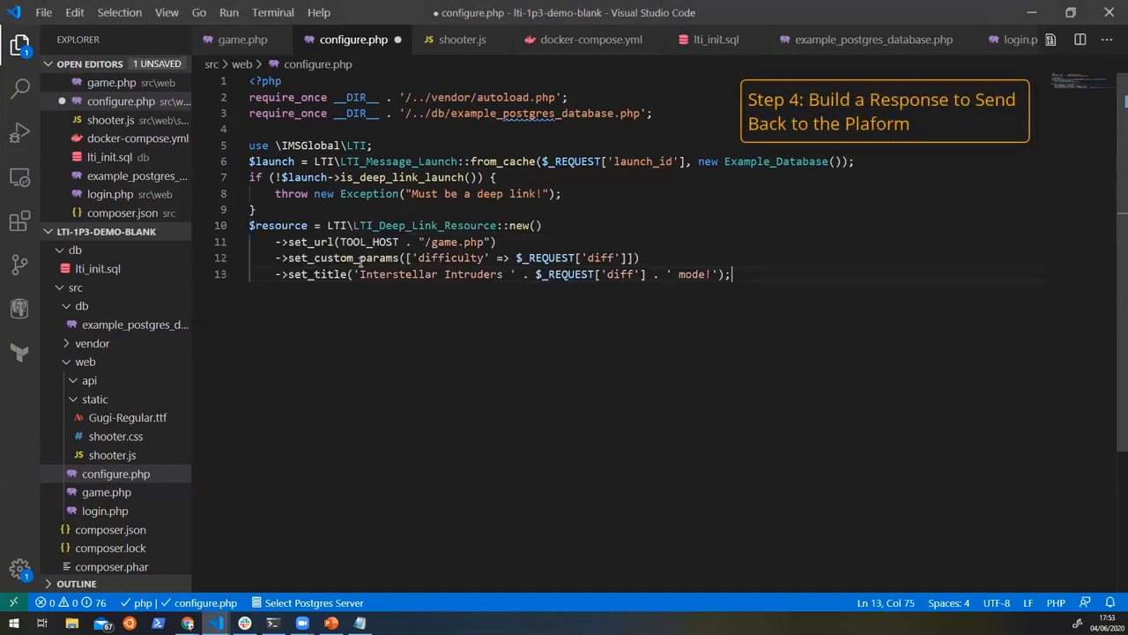
pyautogui.doubleClick(423, 225)
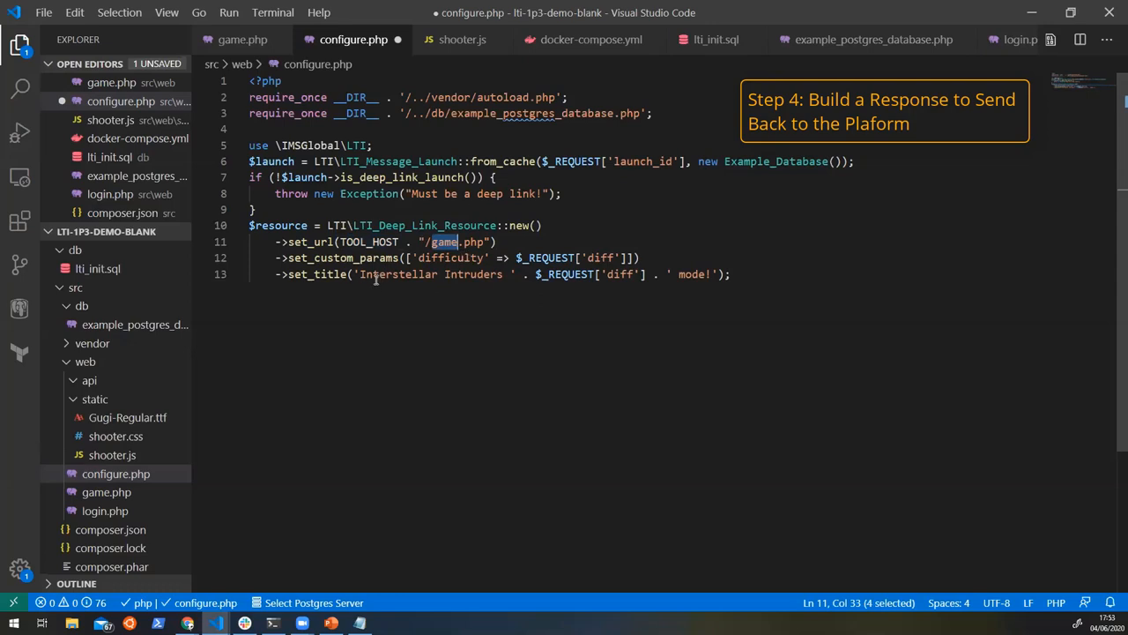
pyautogui.moveTo(359, 257)
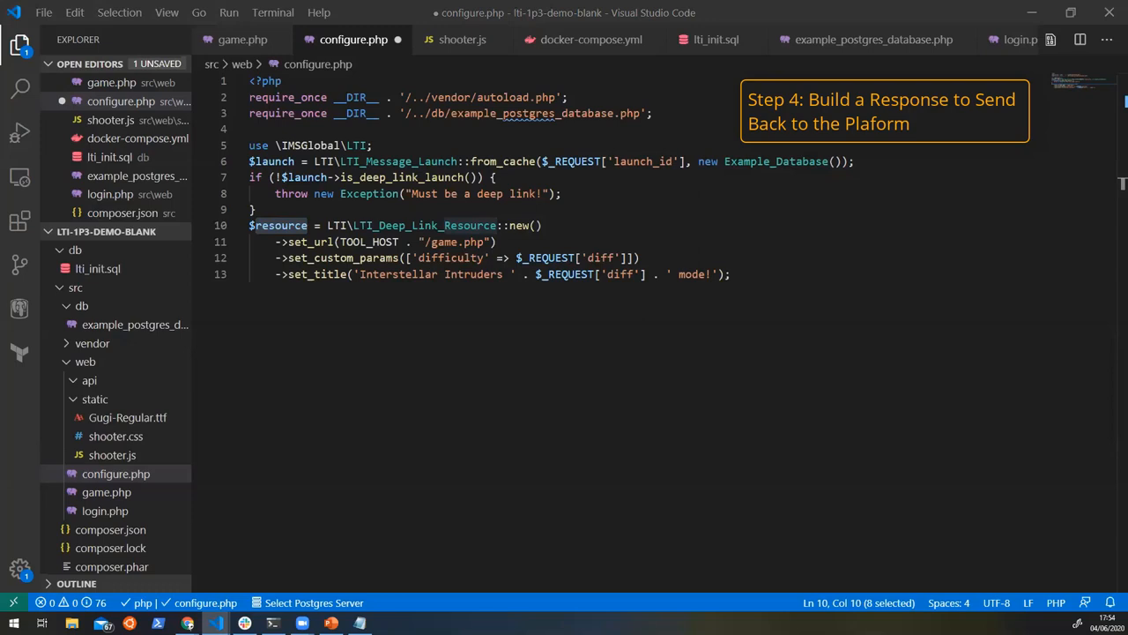
pyautogui.moveTo(864, 301)
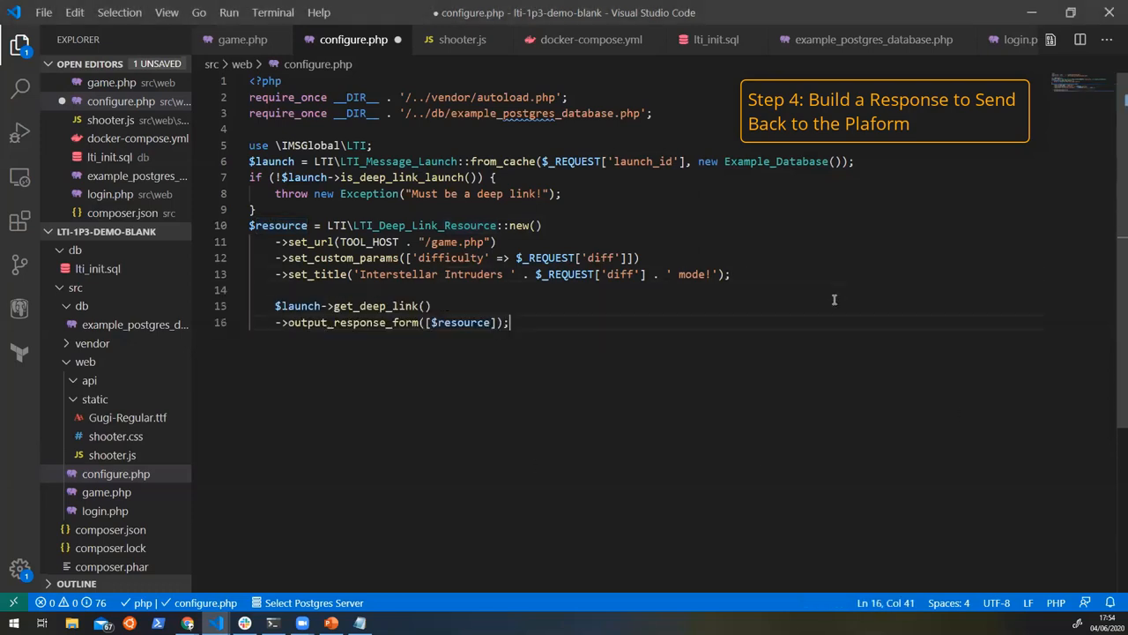
# - Return the resource via get_deep_link()->output_response_form([$resource]) and save configure.php
pyautogui.click(432, 307)
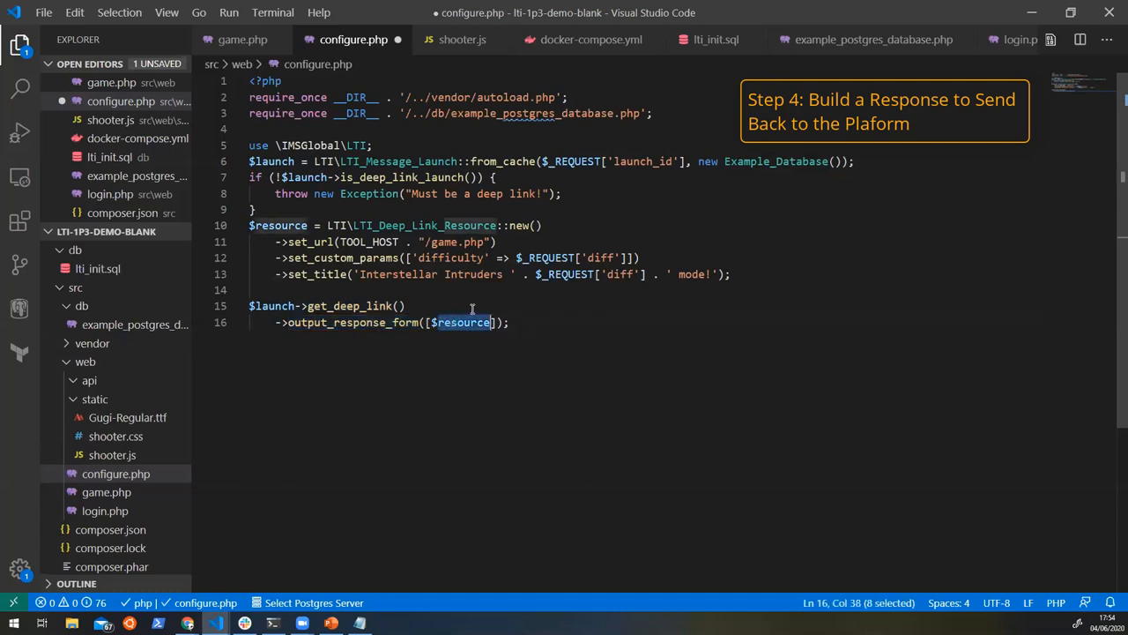
pyautogui.moveTo(432, 370)
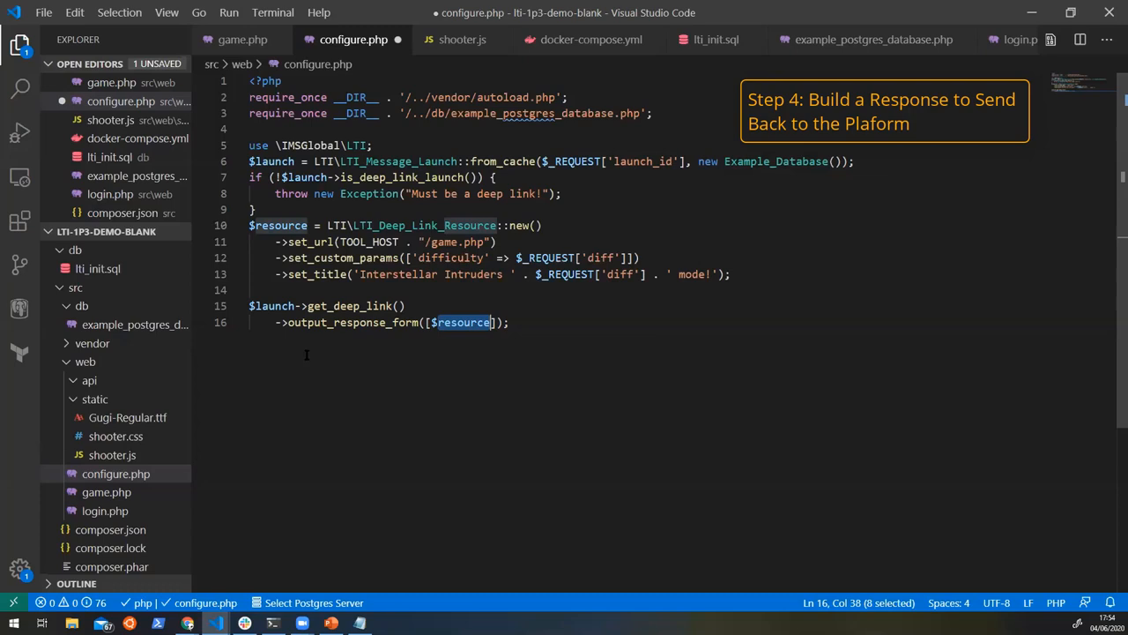
pyautogui.press('ctrl+s')
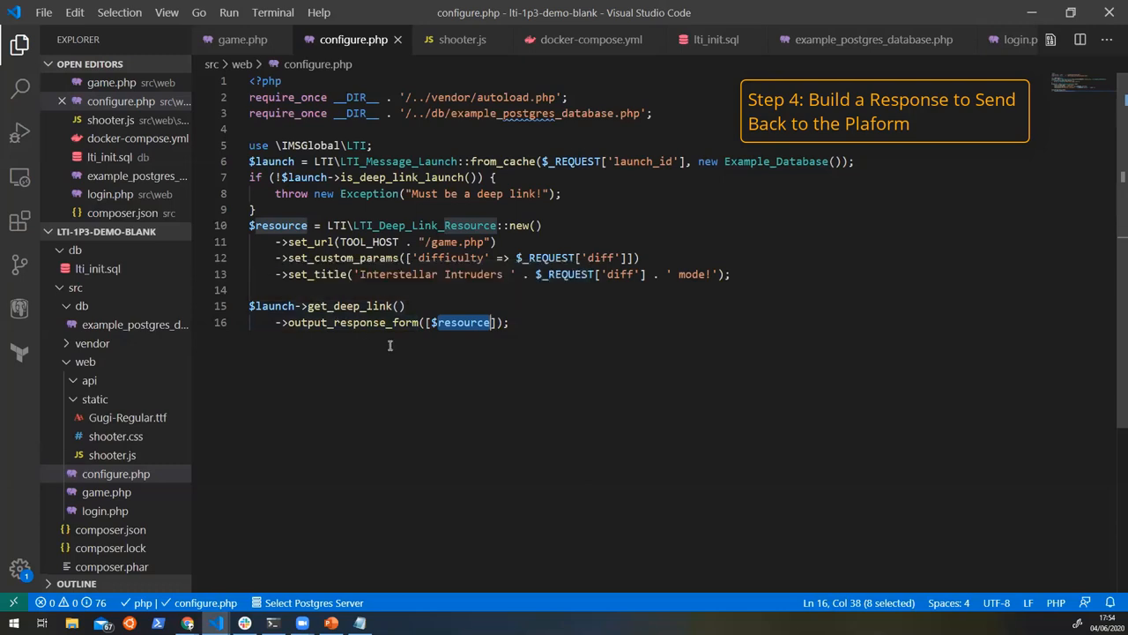
pyautogui.moveTo(405, 342)
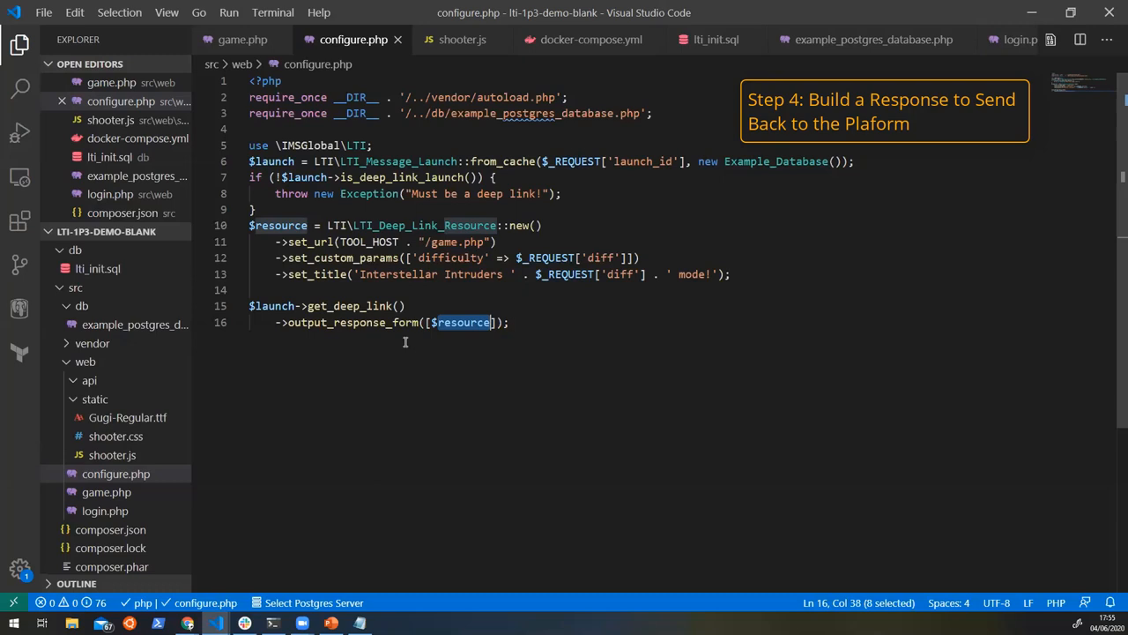
pyautogui.moveTo(479, 307)
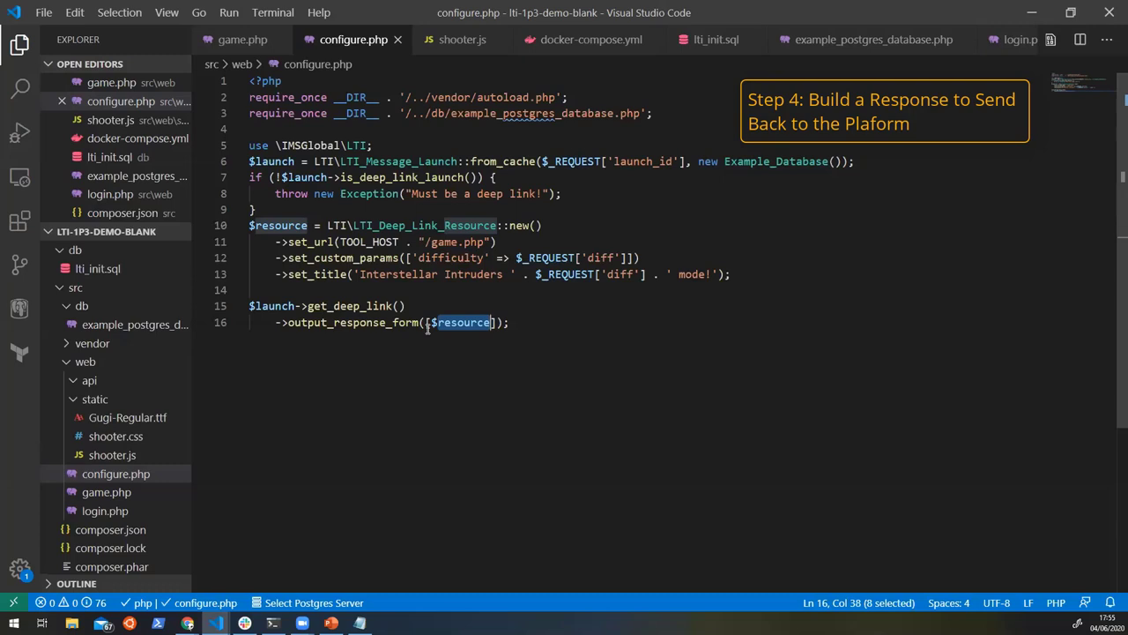
pyautogui.moveTo(353, 321)
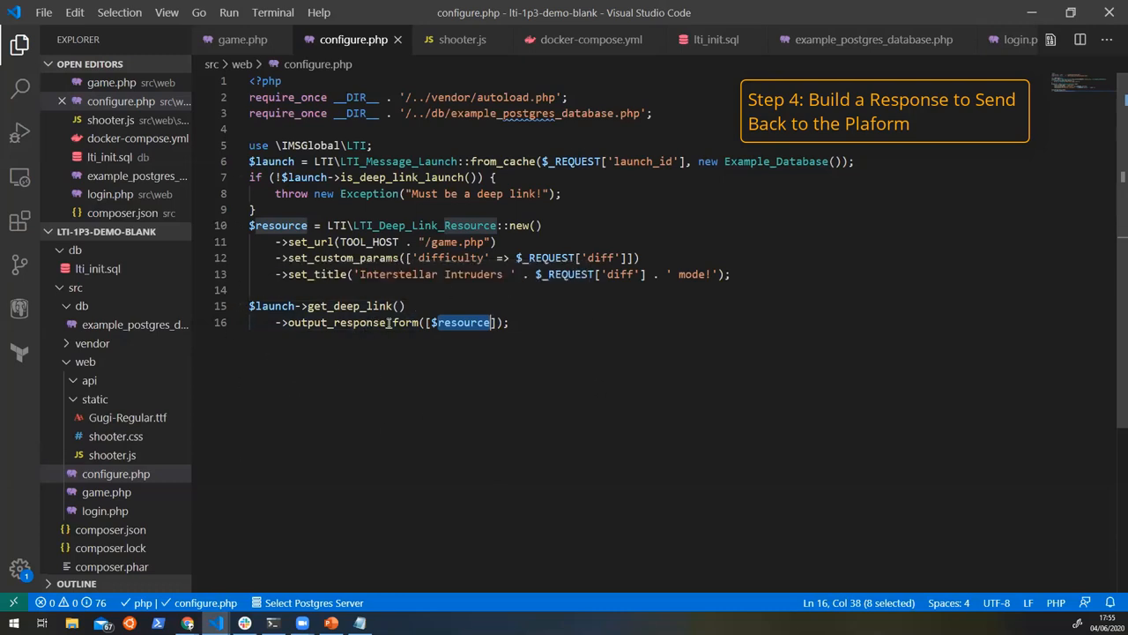
pyautogui.moveTo(374, 317)
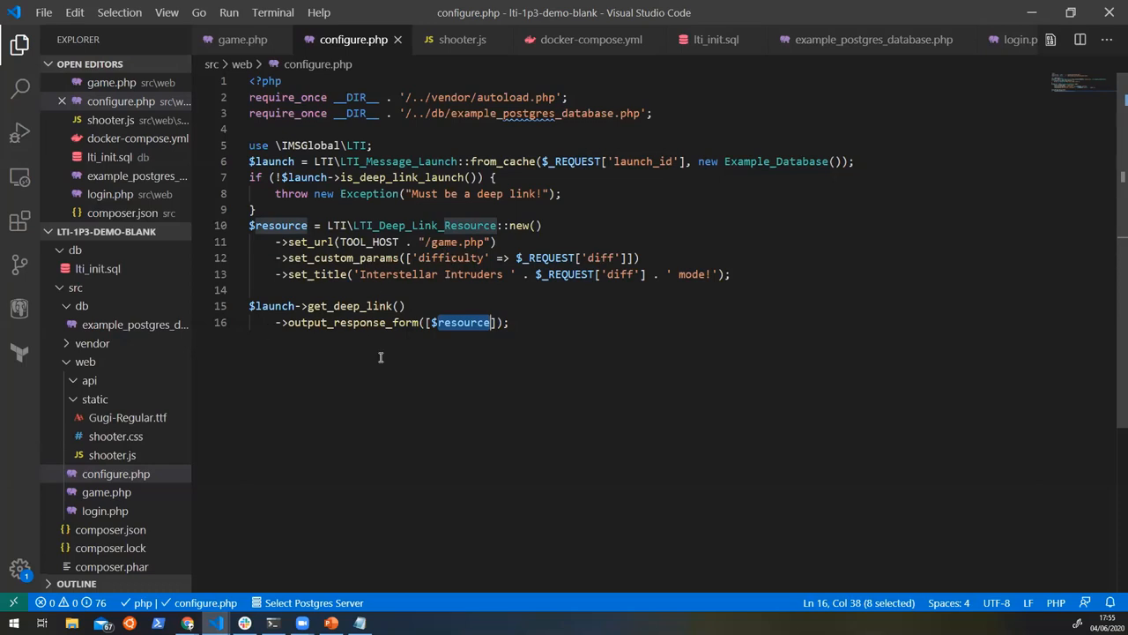
pyautogui.moveTo(365, 257)
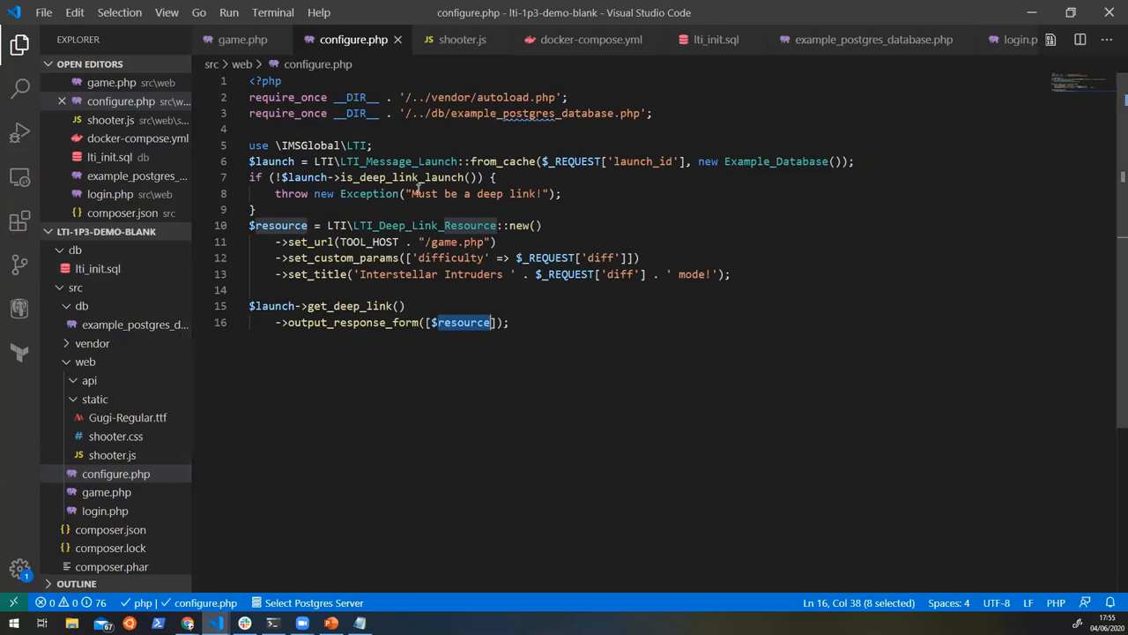
pyautogui.moveTo(359, 208)
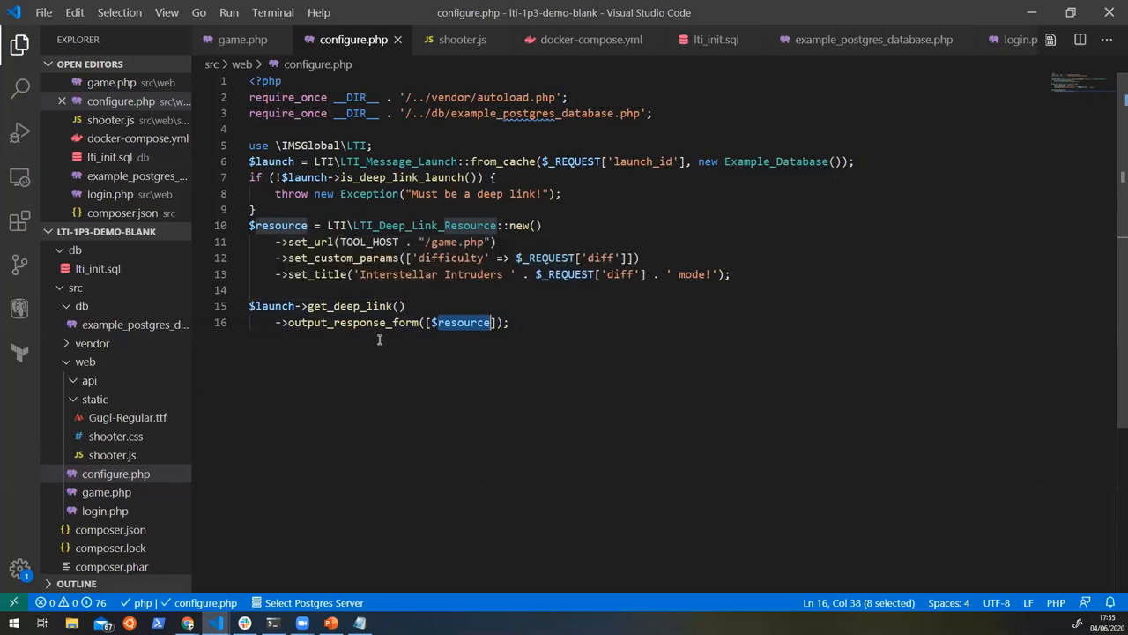
pyautogui.moveTo(381, 193)
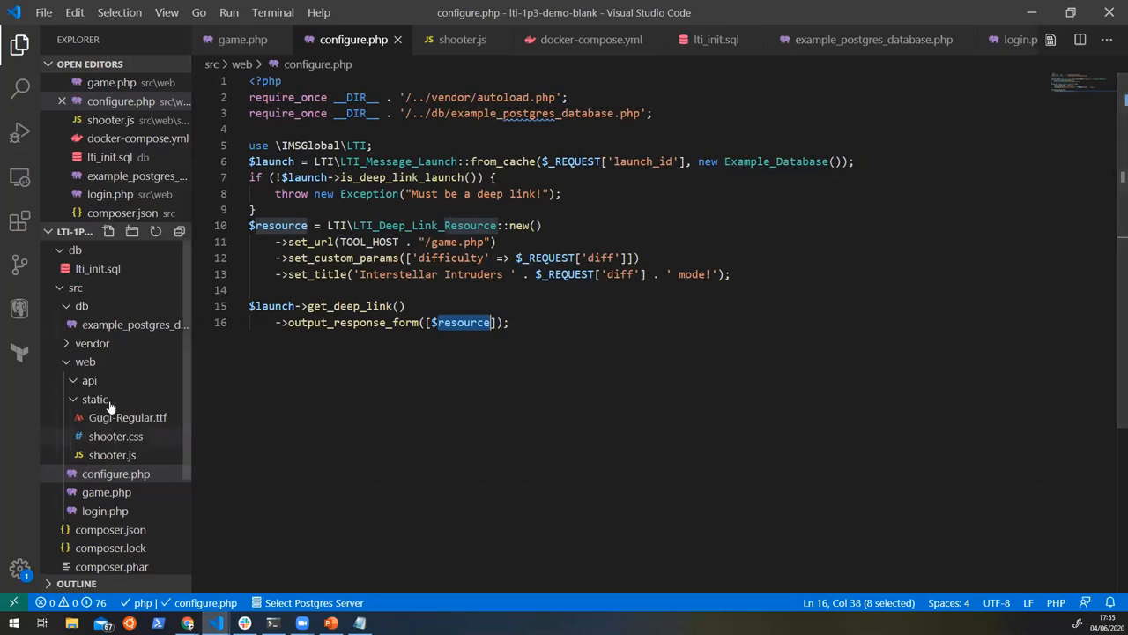
# - Create a new jwks.php file in the web folder
pyautogui.rightClick(116, 472)
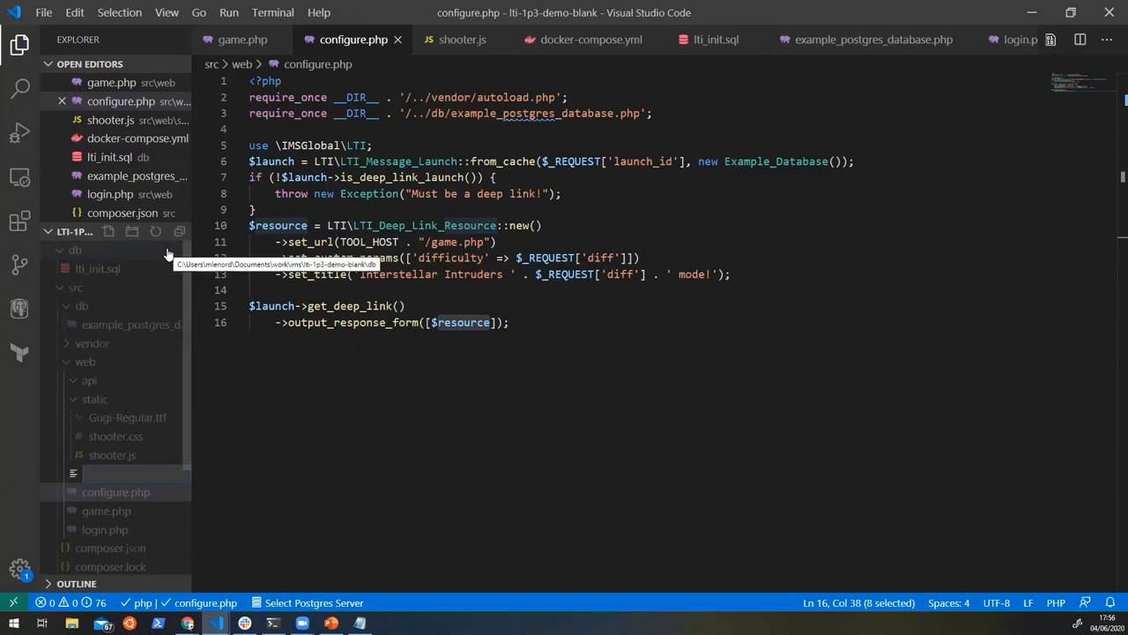
pyautogui.write('jwks.php')
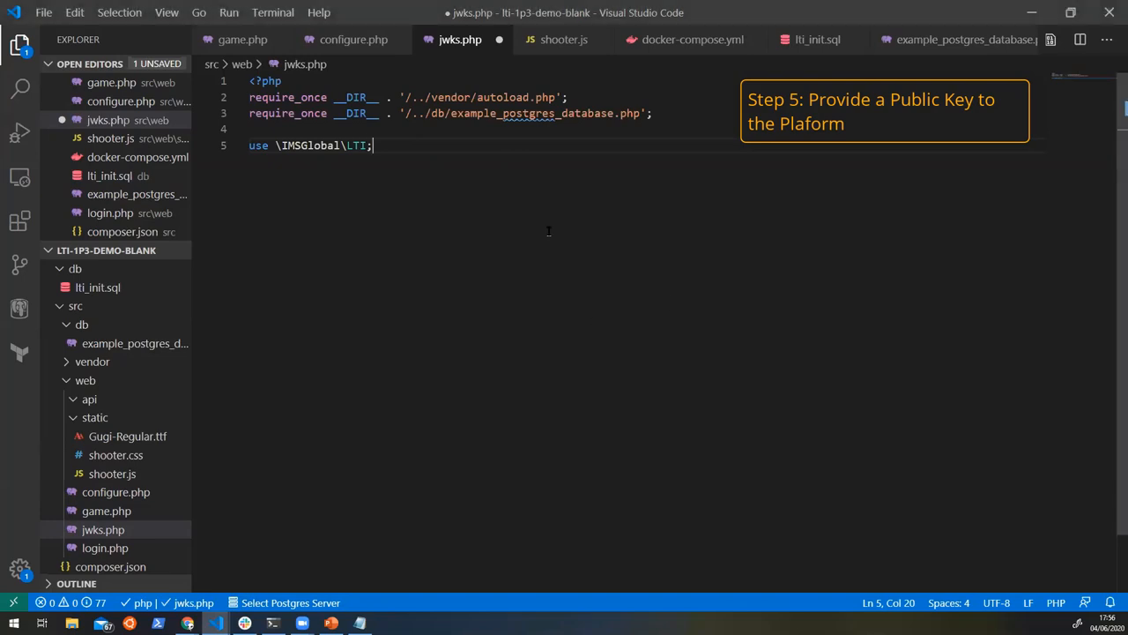
# - Create the Example_Database and output its 'd48a53de-…' key set via LTI\JWKS_Endpoint::new(...)->output_jwks(), then save
pyautogui.write('$database = new Example_Database();')
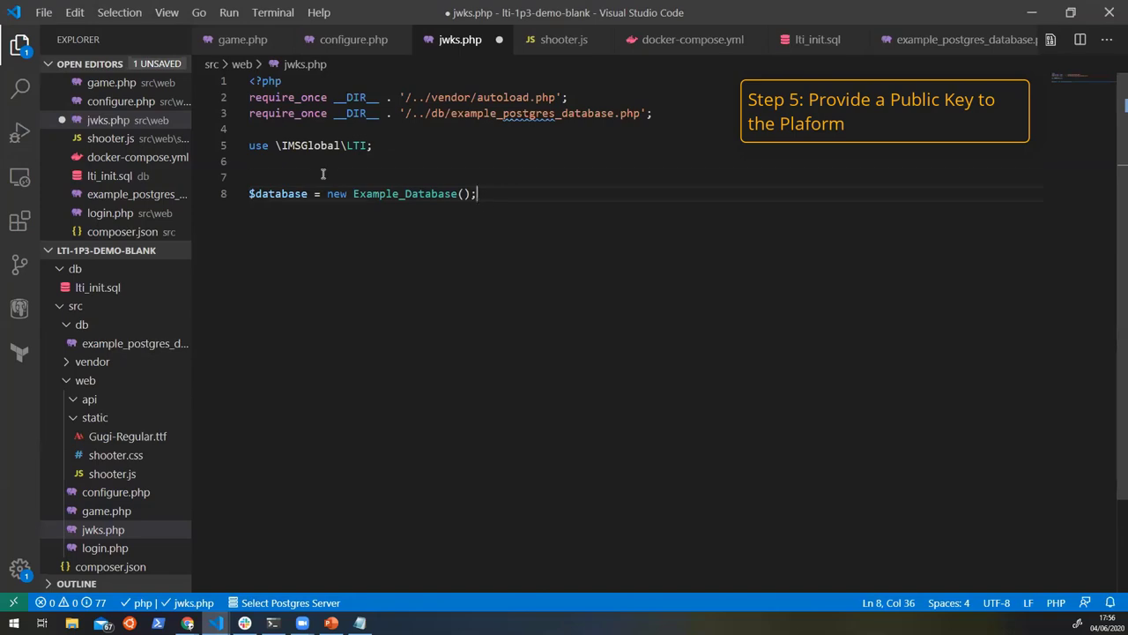
pyautogui.press('Backspace')
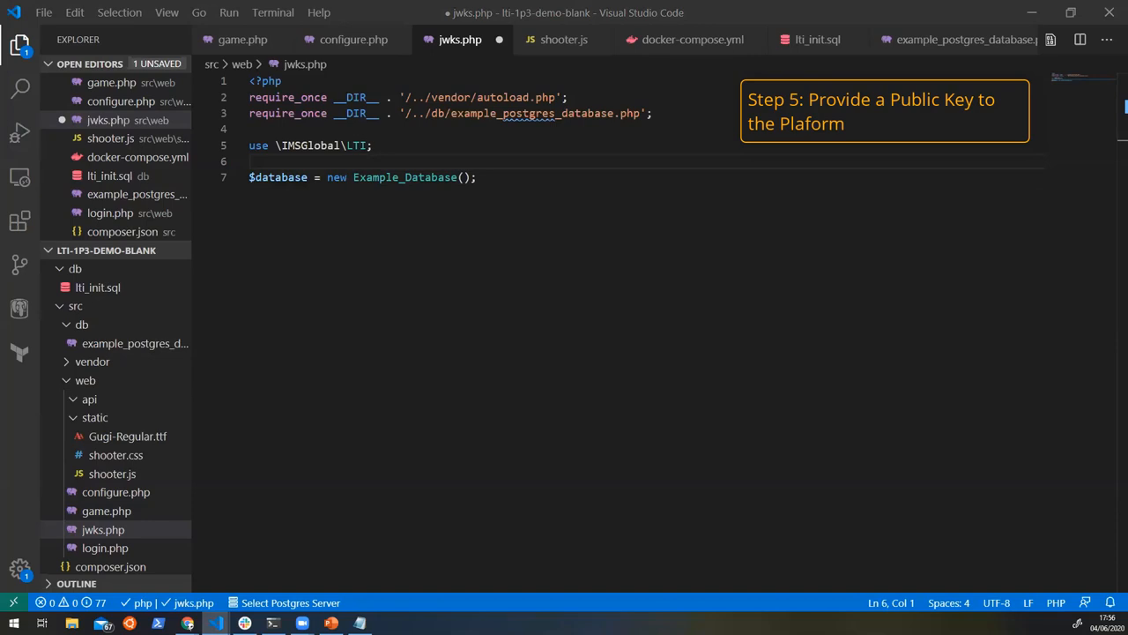
pyautogui.moveTo(327, 285)
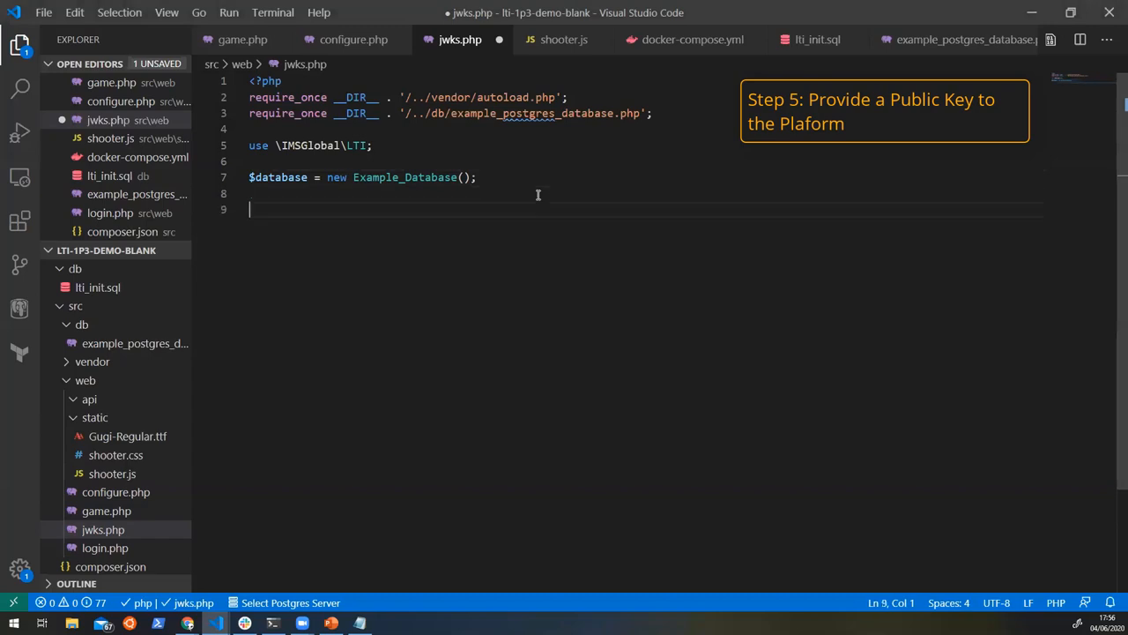
pyautogui.write("LTI\\JWKS_Endpoint::new($database->get_keys_in_set('d48a53de-021f-46f7-a0a4-7134812c2235'))->output_jwks();")
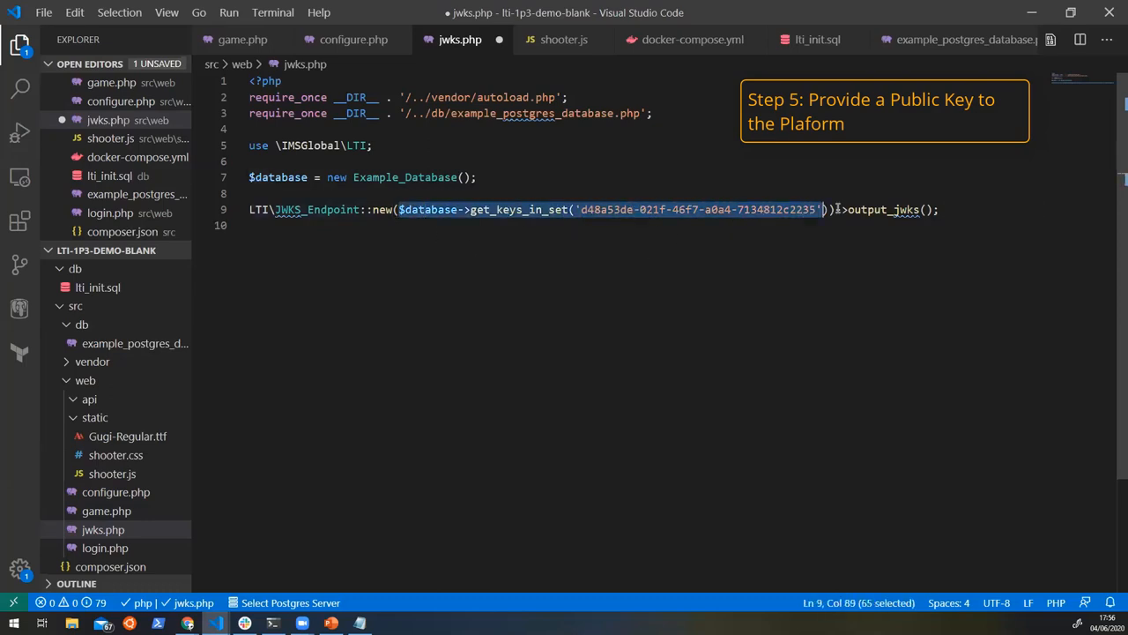
pyautogui.doubleClick(885, 210)
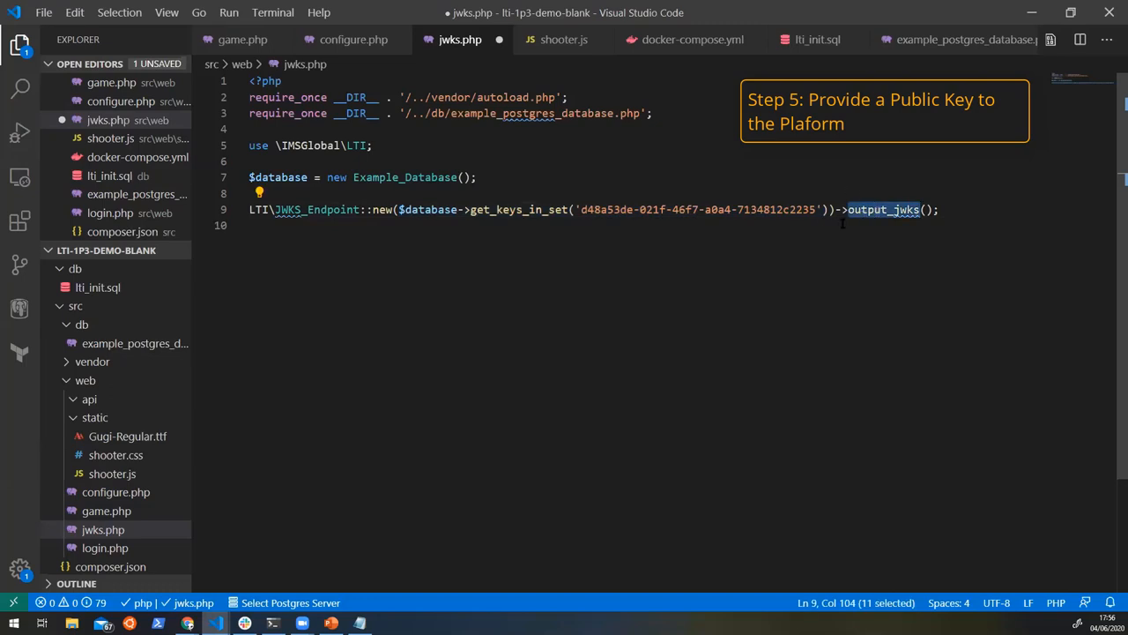
pyautogui.moveTo(841, 289)
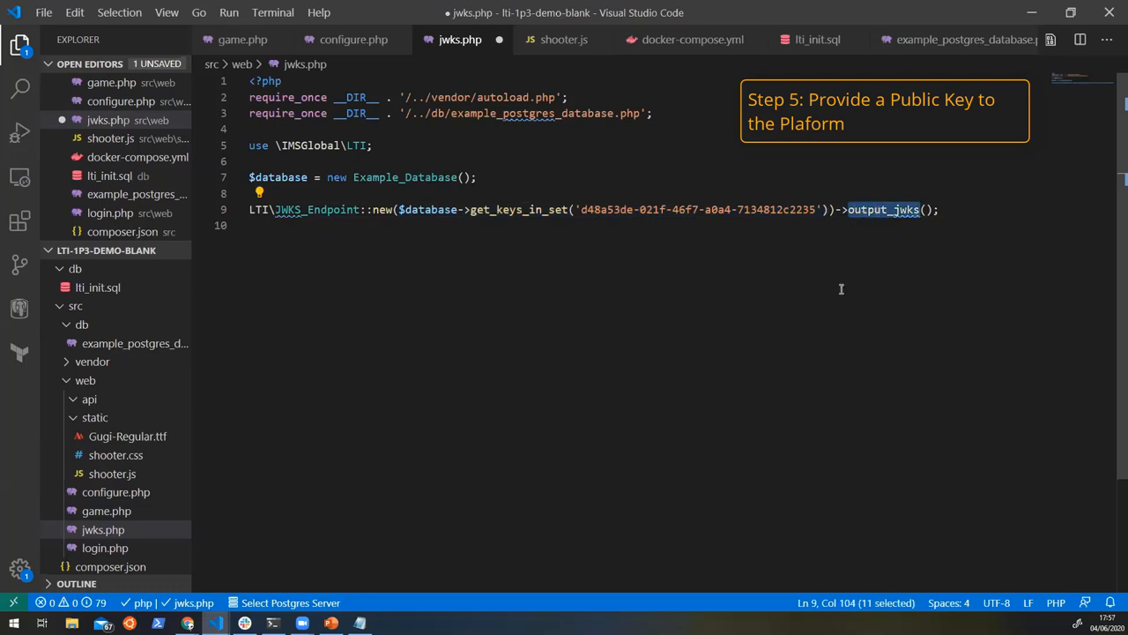
pyautogui.moveTo(590, 268)
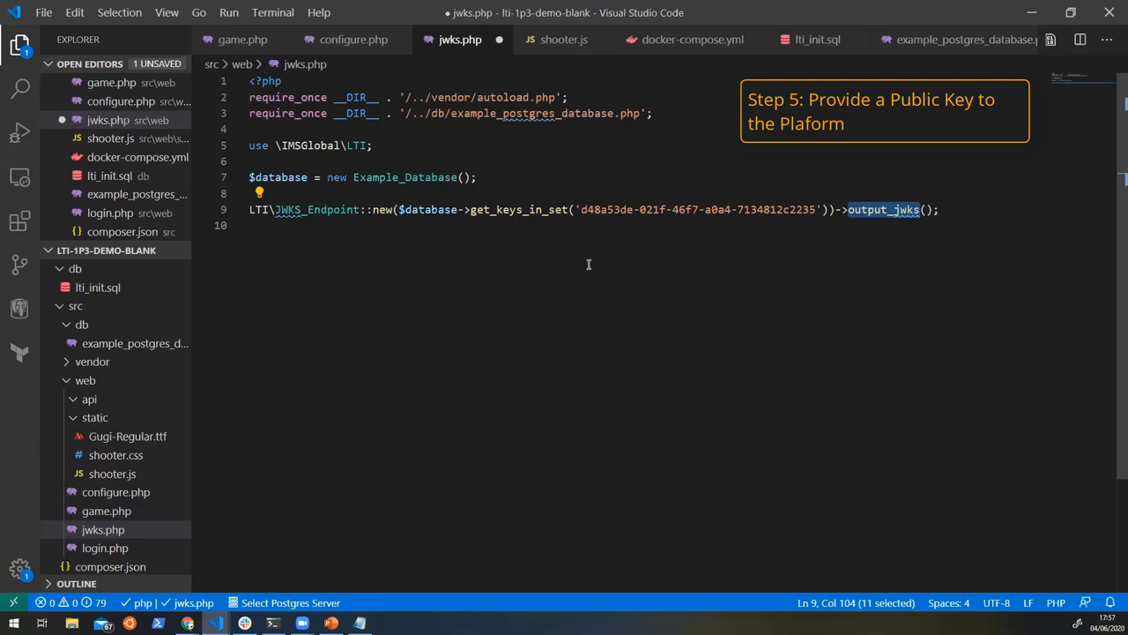
pyautogui.moveTo(635, 268)
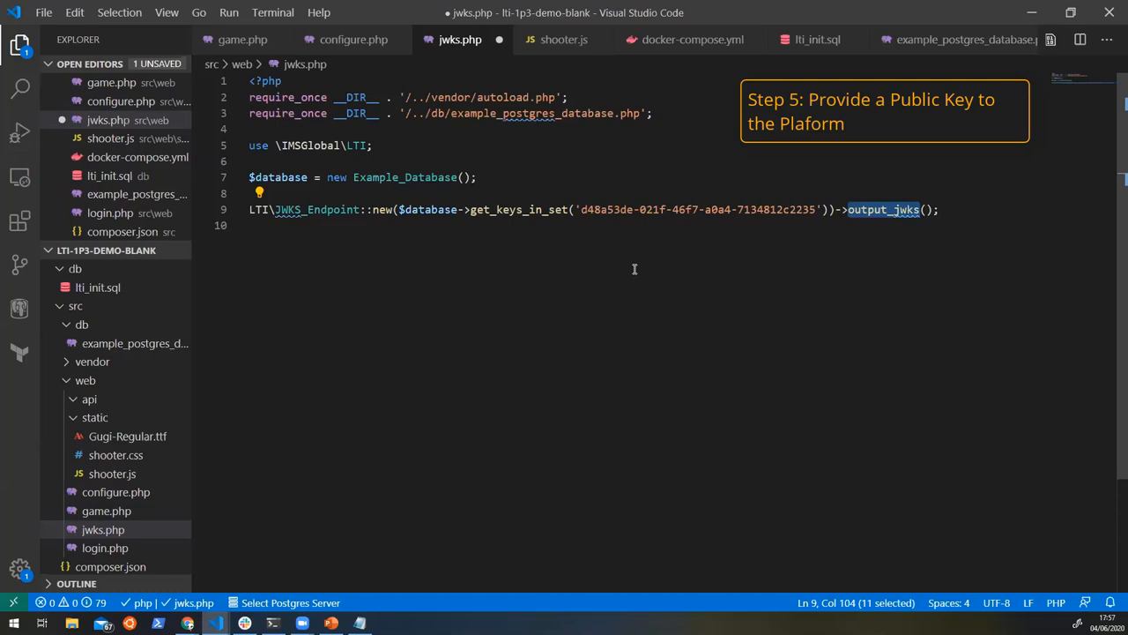
pyautogui.moveTo(628, 277)
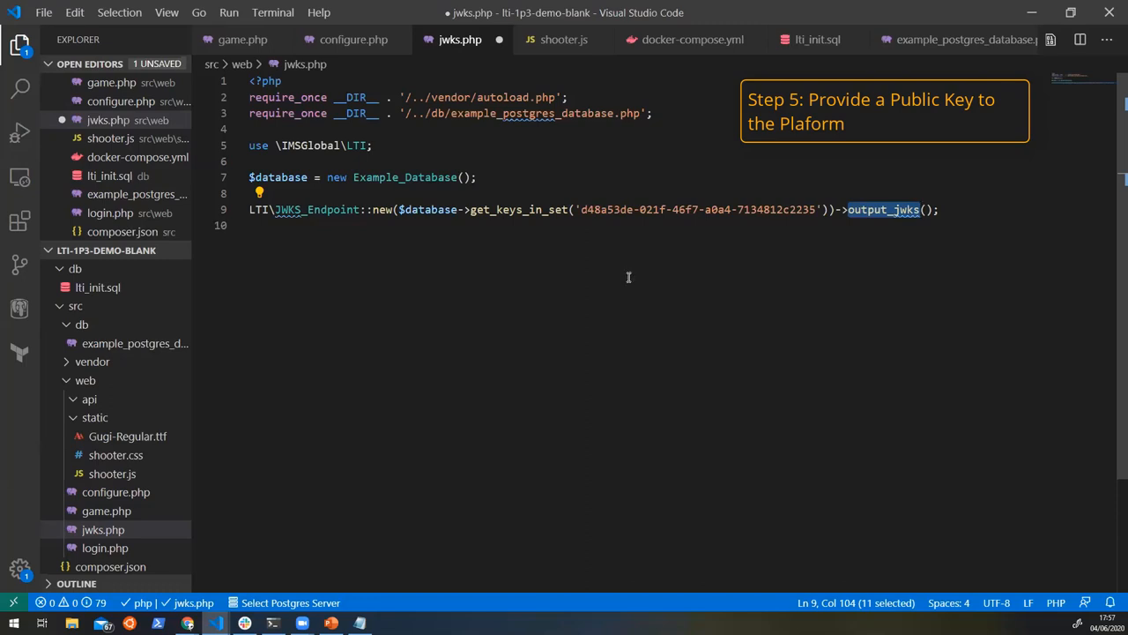
pyautogui.moveTo(286, 234)
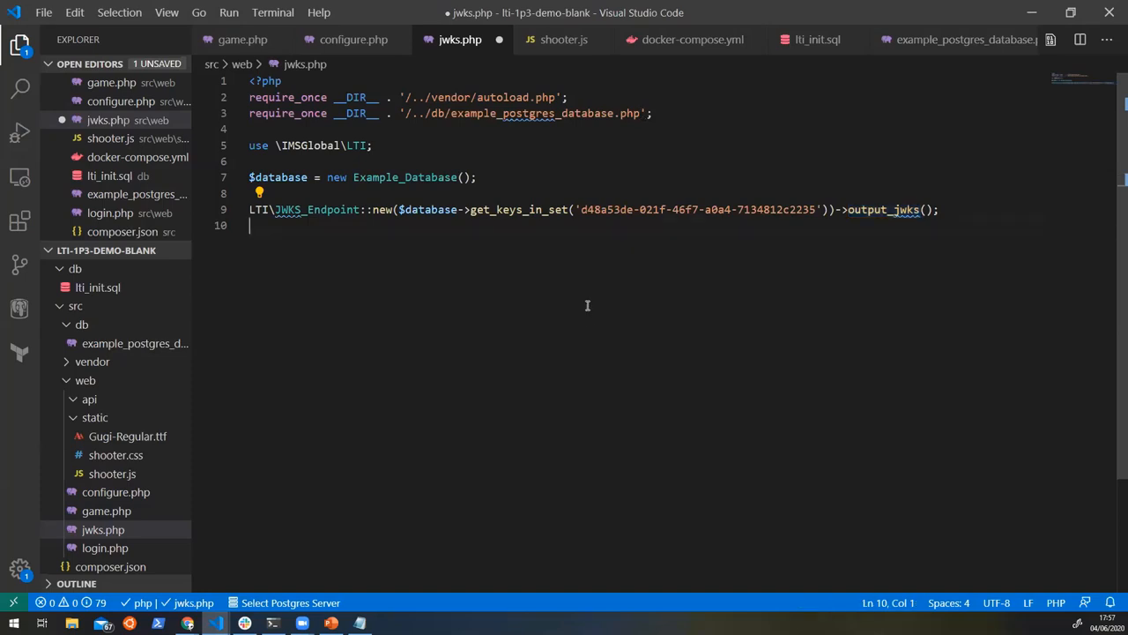
pyautogui.press('ctrl+s')
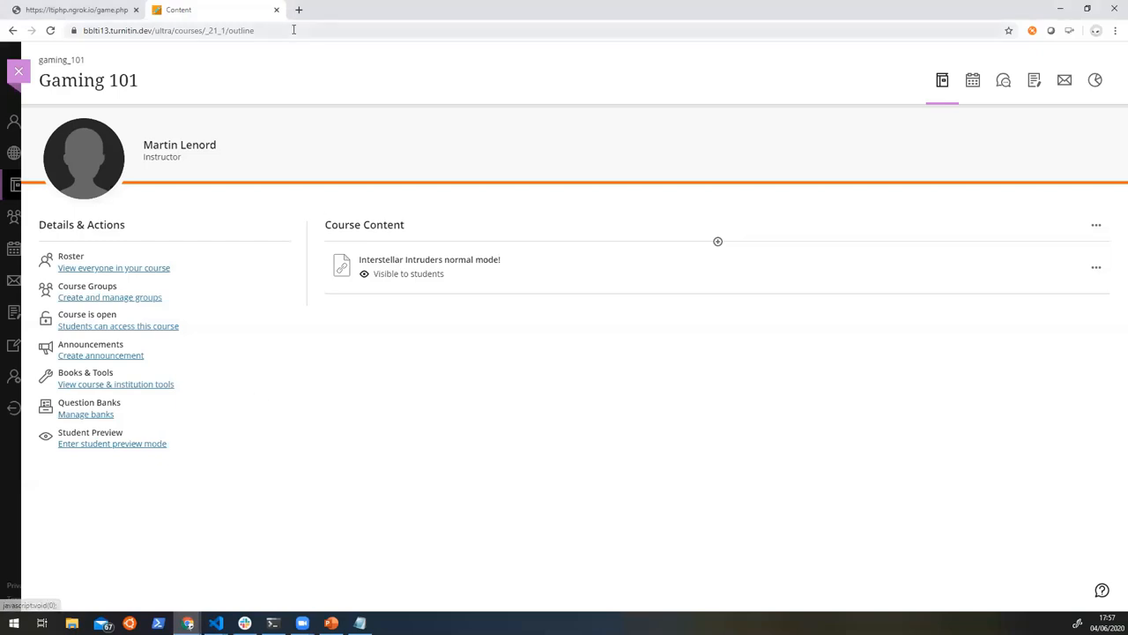
pyautogui.moveTo(649, 335)
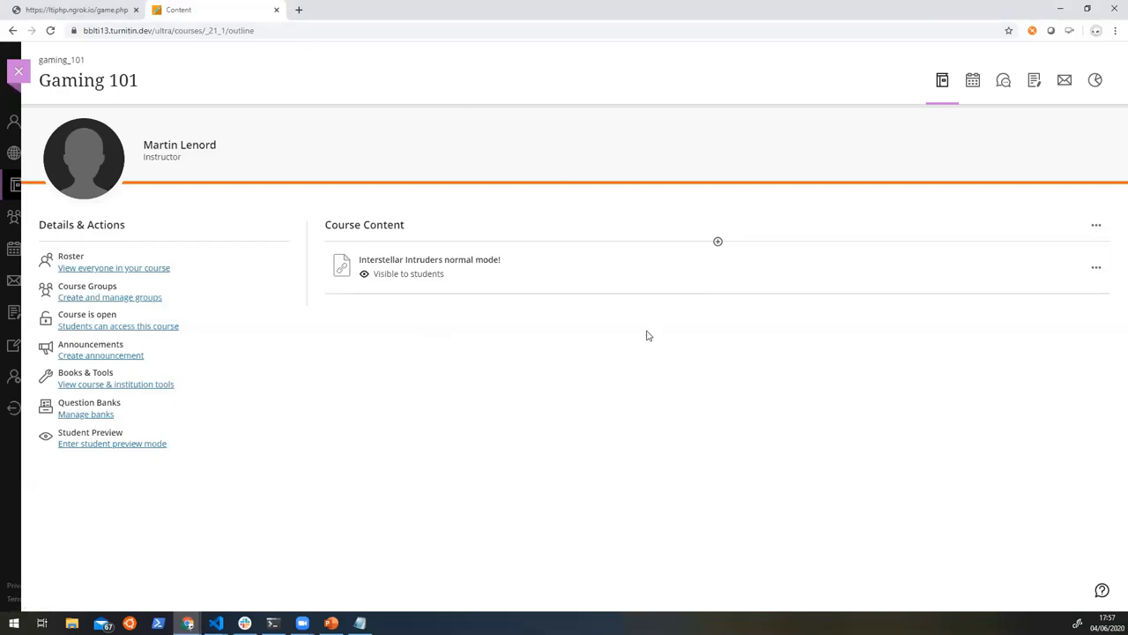
pyautogui.moveTo(419, 271)
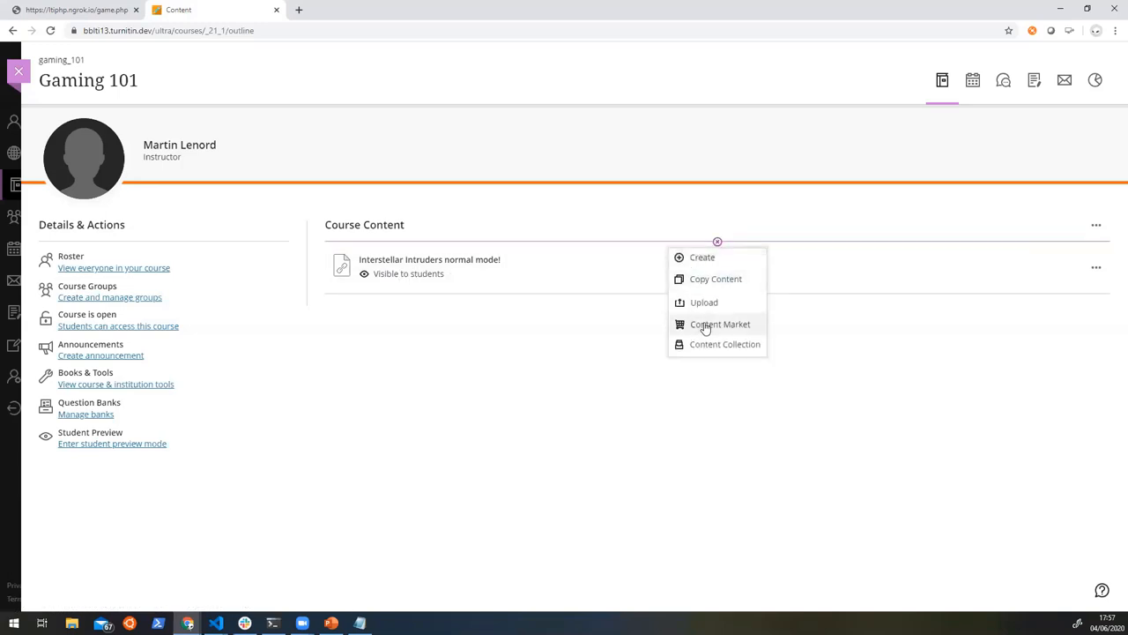
# - Browse the Content Market to find Interstellar Intruders among the institution tools
pyautogui.click(719, 324)
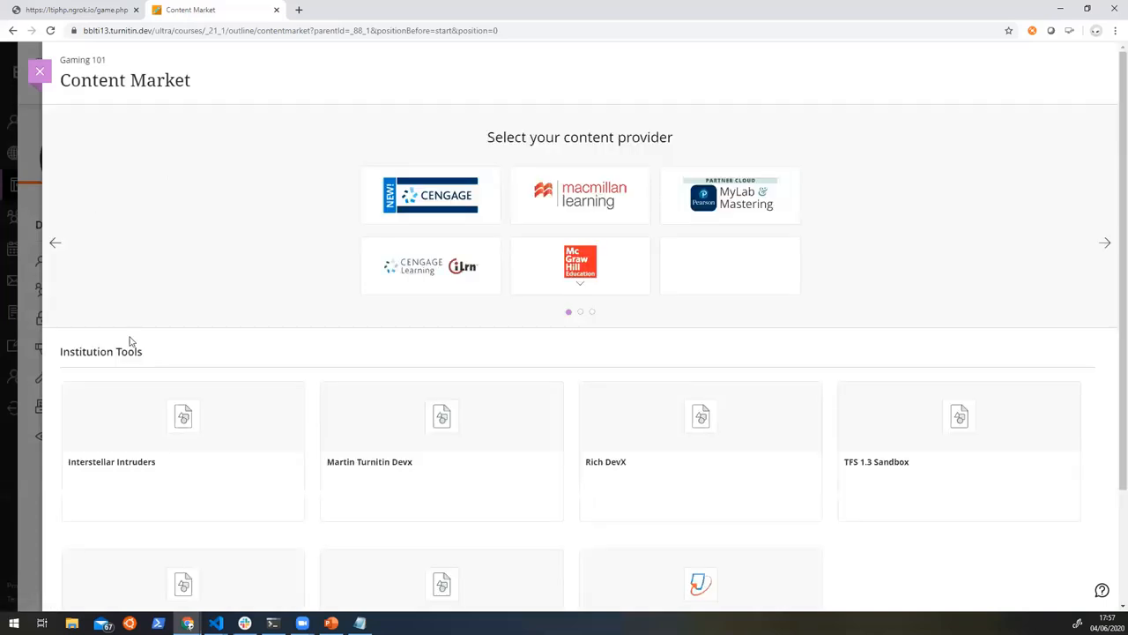
pyautogui.scroll(-3)
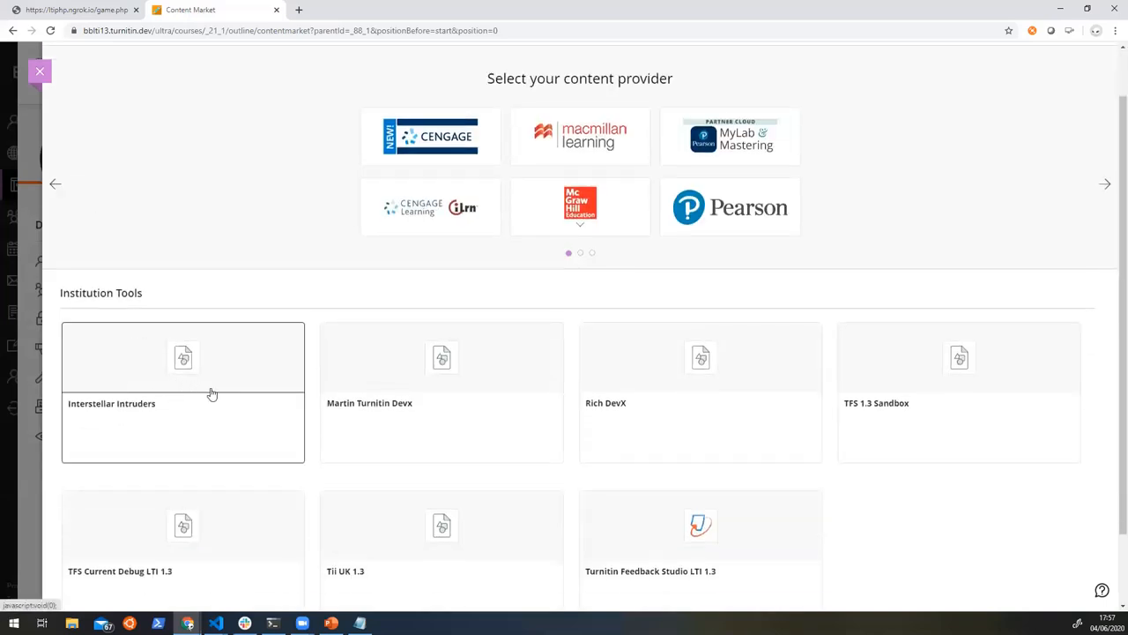
pyautogui.moveTo(190, 384)
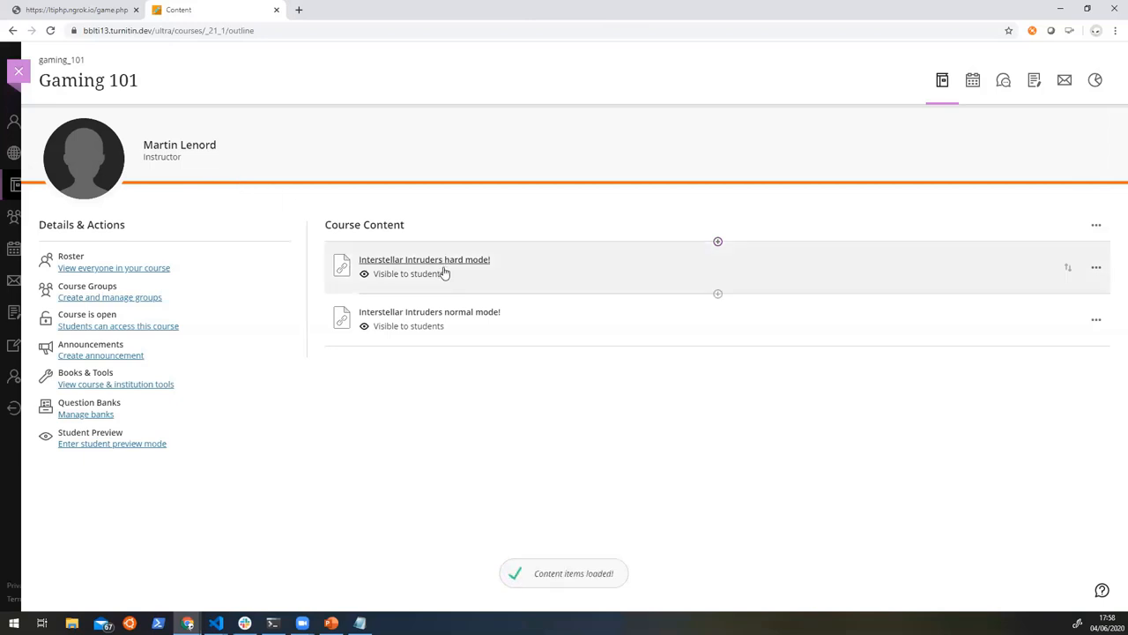
pyautogui.moveTo(374, 268)
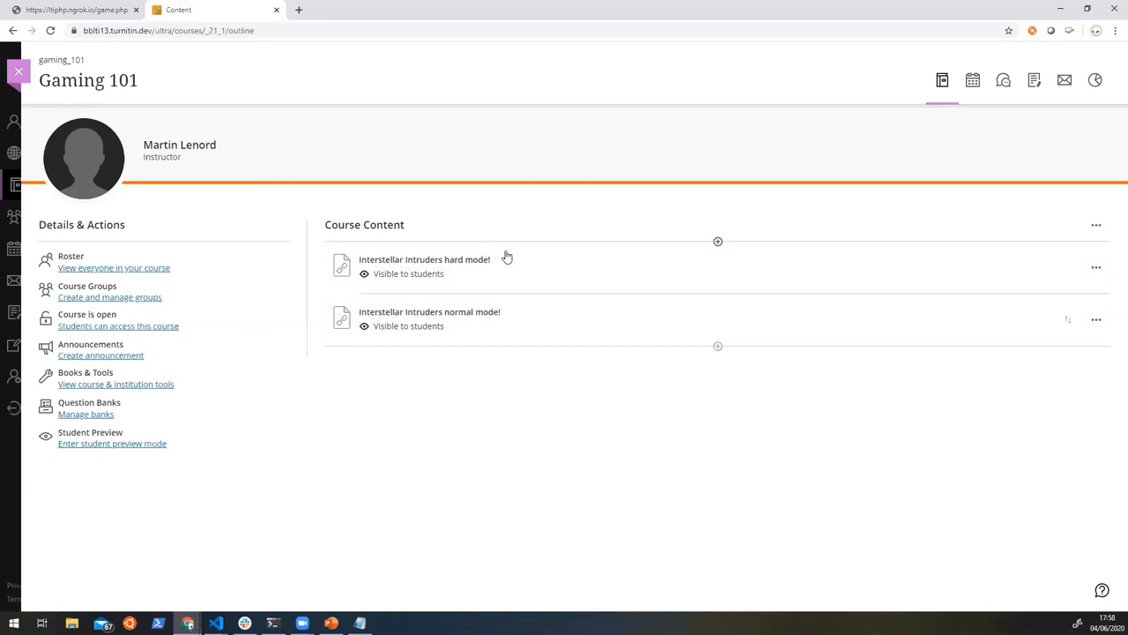
# - Launch Interstellar Intruders hard mode!, play to a score of 350, and return to the course
pyautogui.click(423, 259)
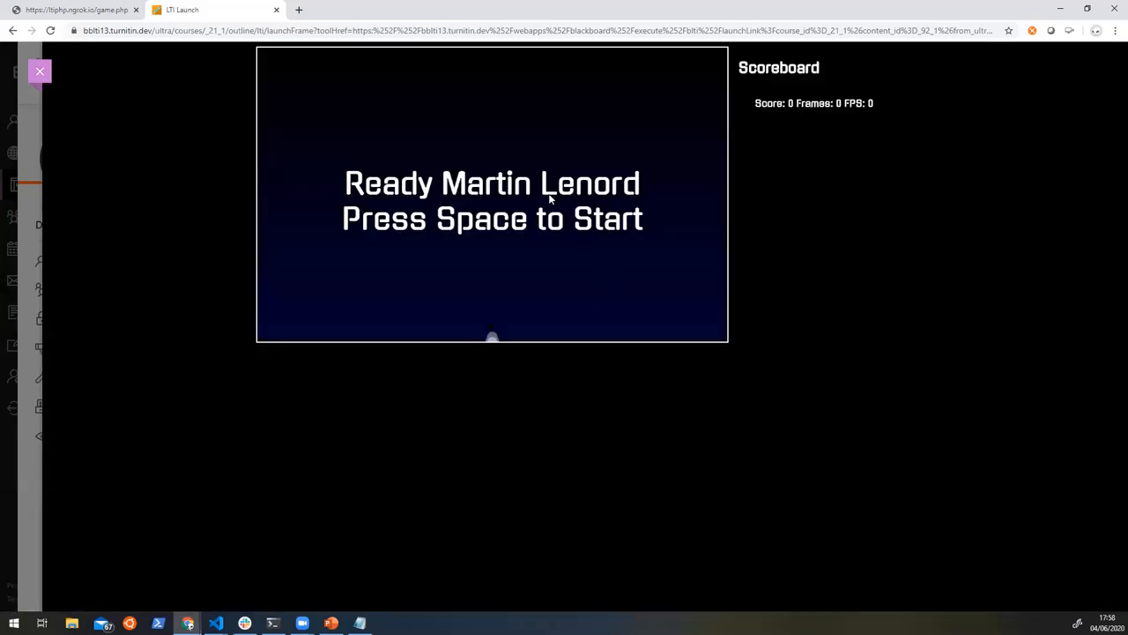
pyautogui.press('space')
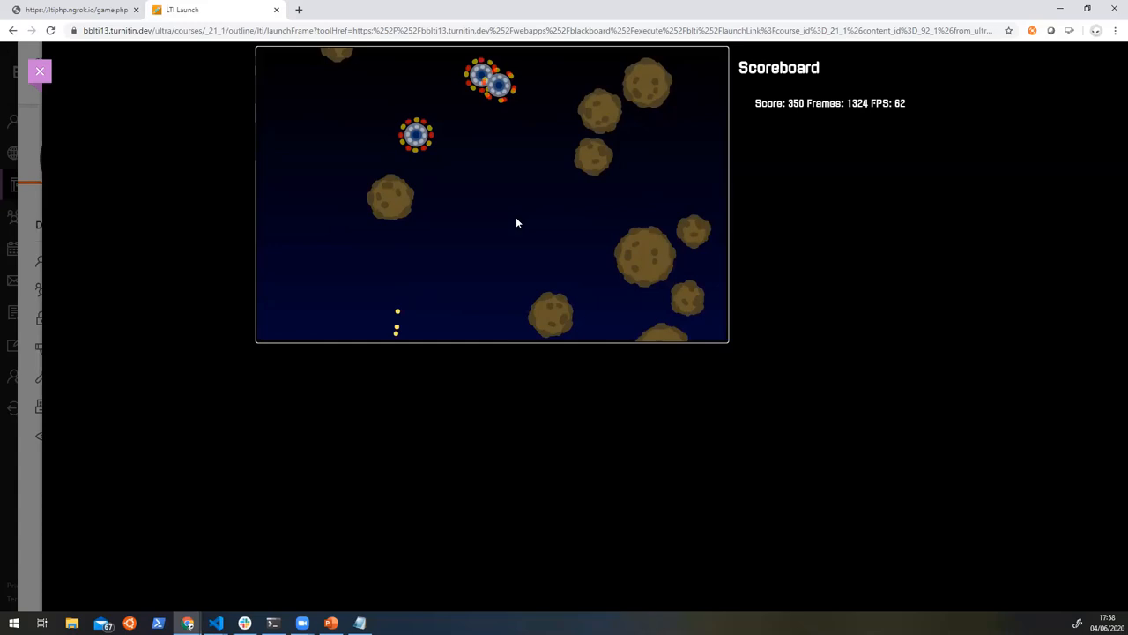
pyautogui.moveTo(15, 148)
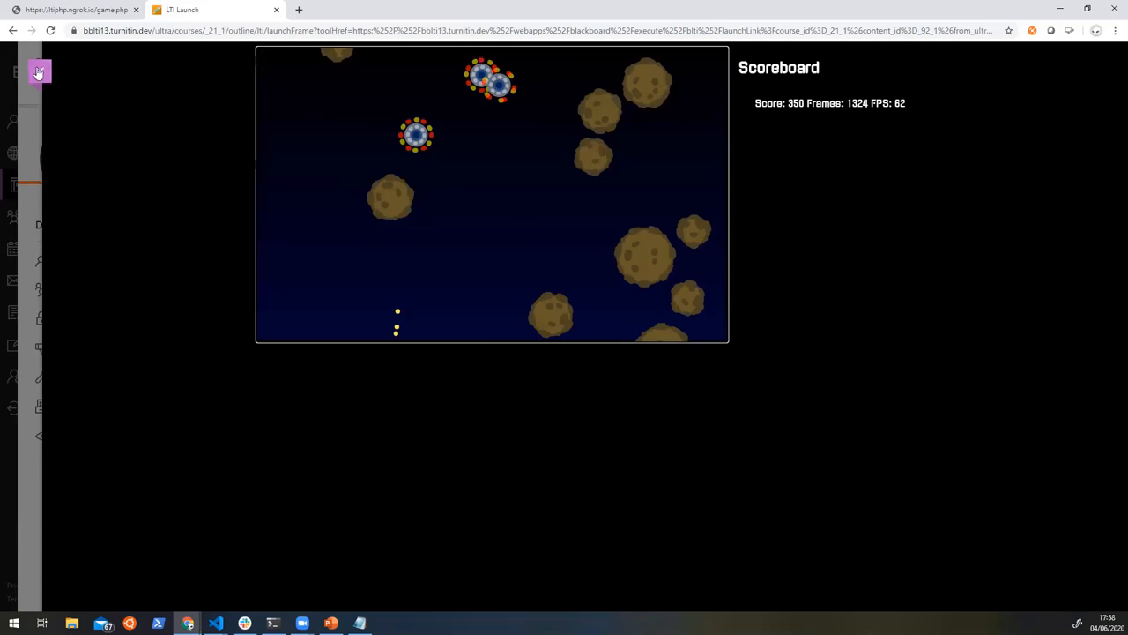
pyautogui.click(39, 72)
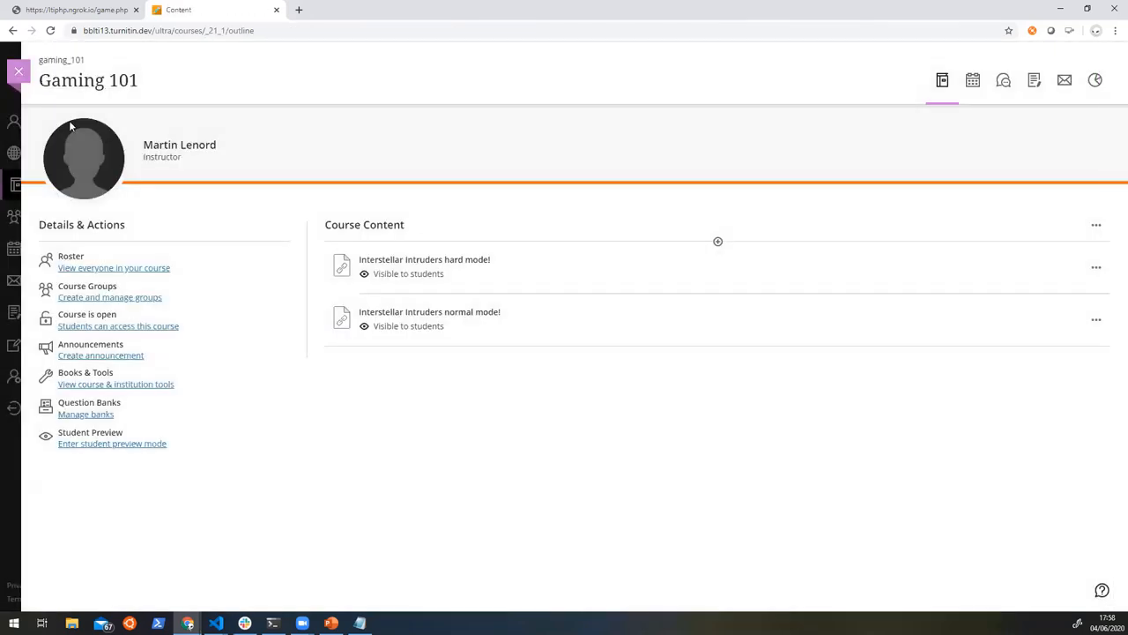
pyautogui.moveTo(415, 370)
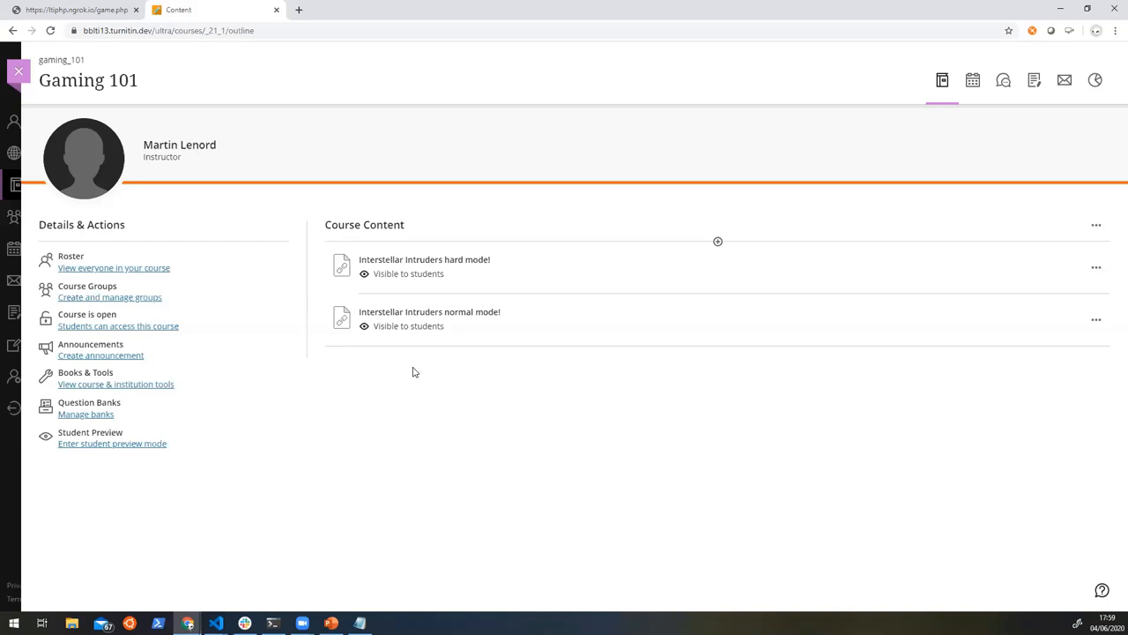
pyautogui.moveTo(419, 372)
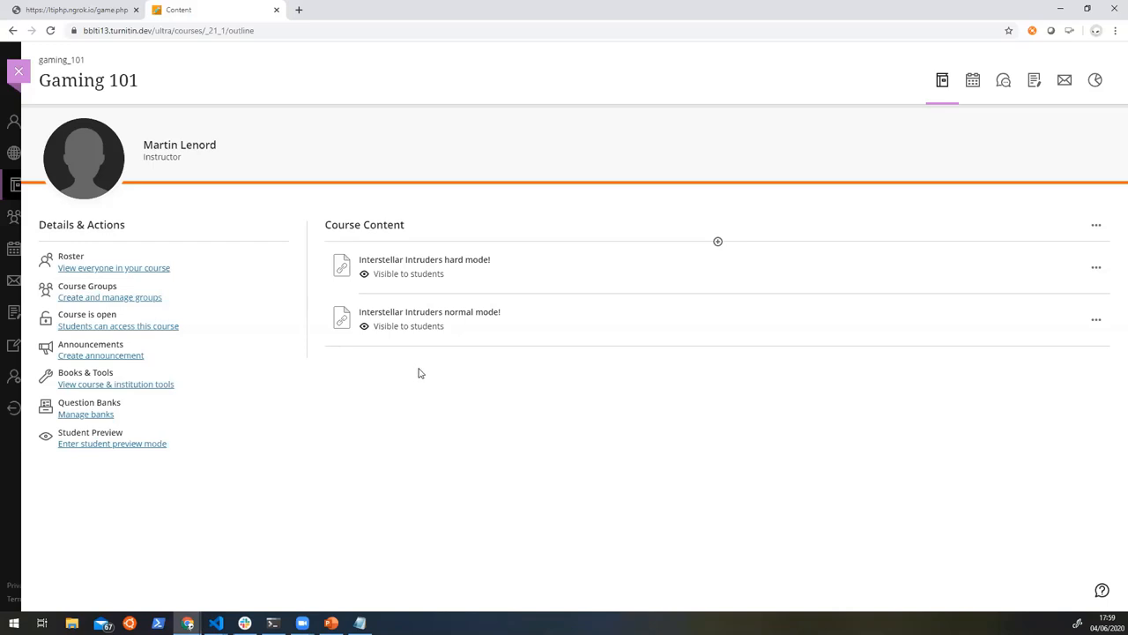